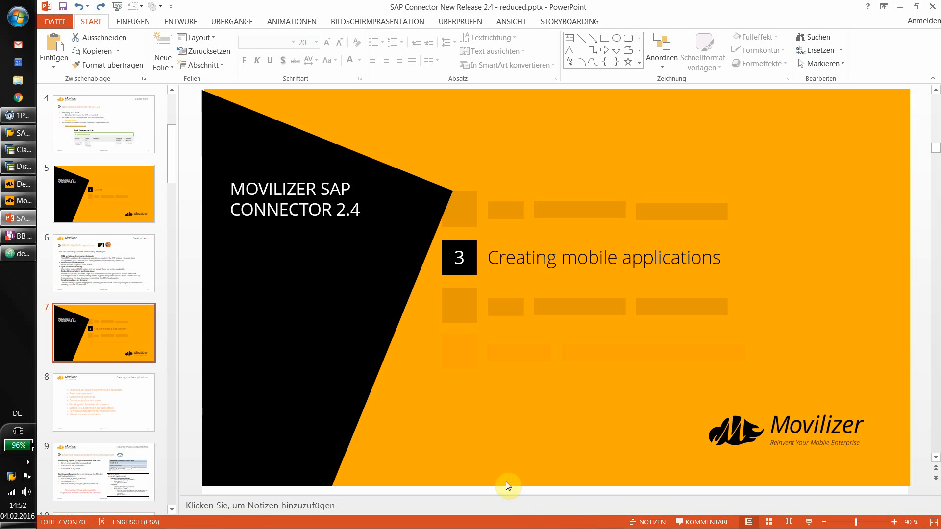
pyautogui.moveTo(86, 253)
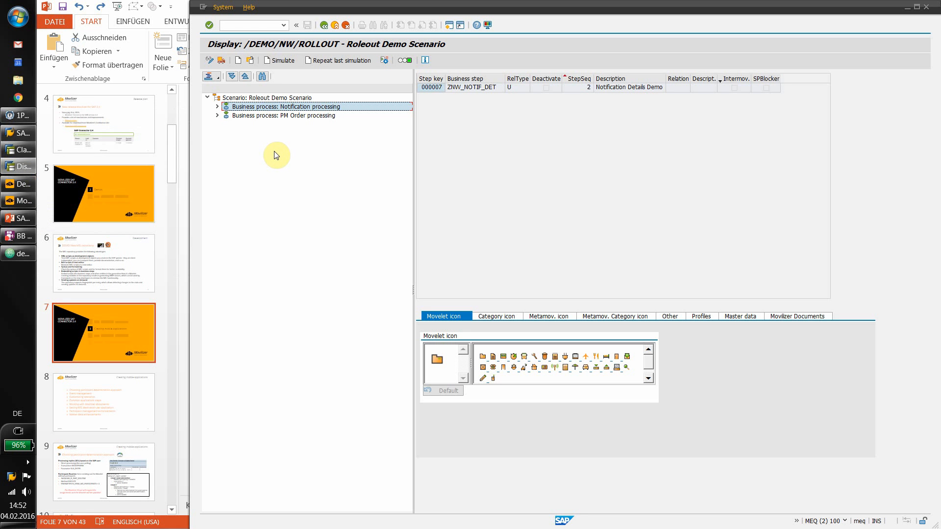
pyautogui.moveTo(317, 157)
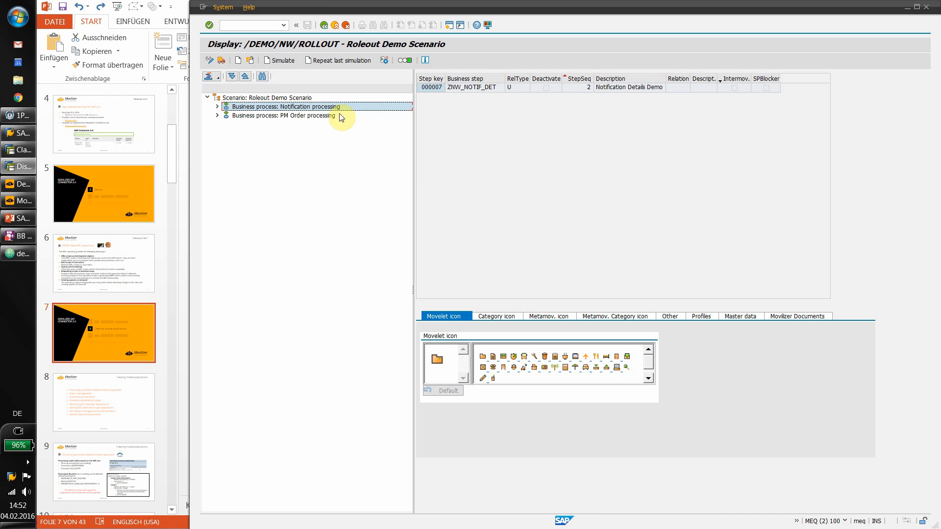
pyautogui.moveTo(289, 124)
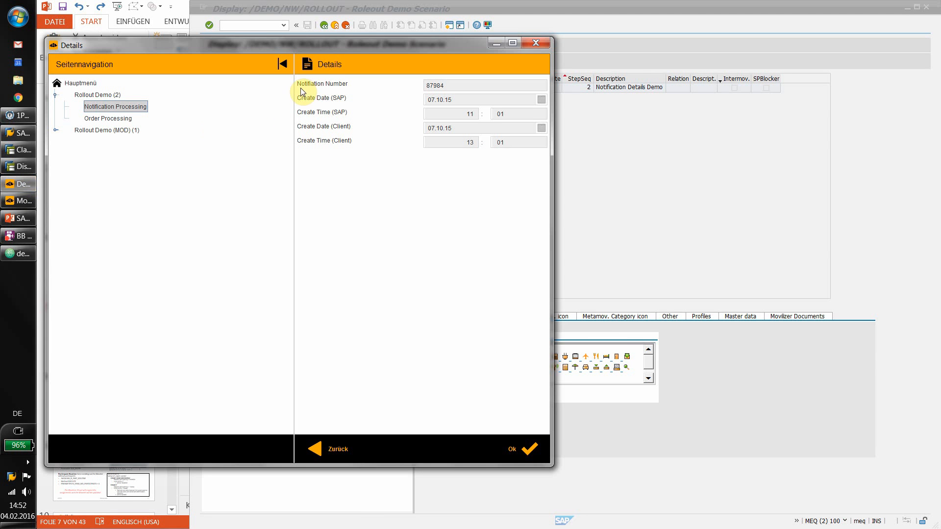
pyautogui.moveTo(347, 88)
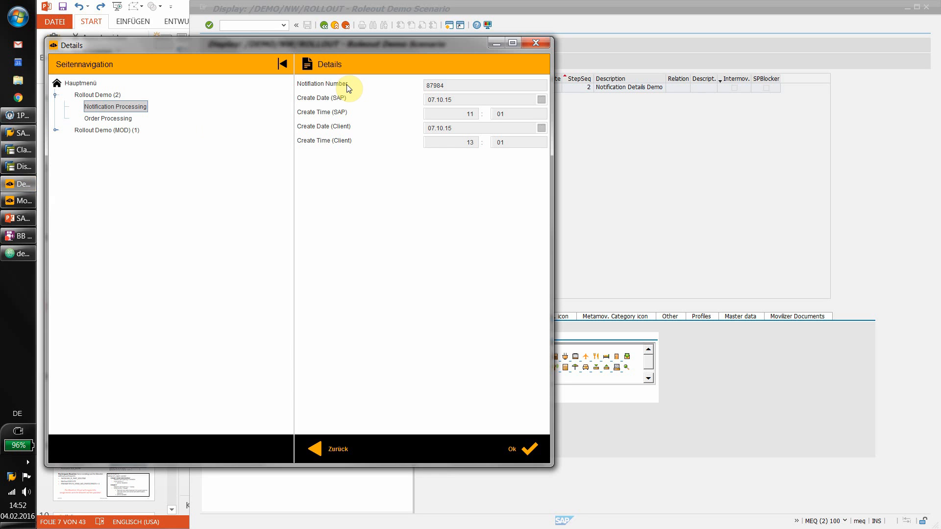
pyautogui.moveTo(303, 104)
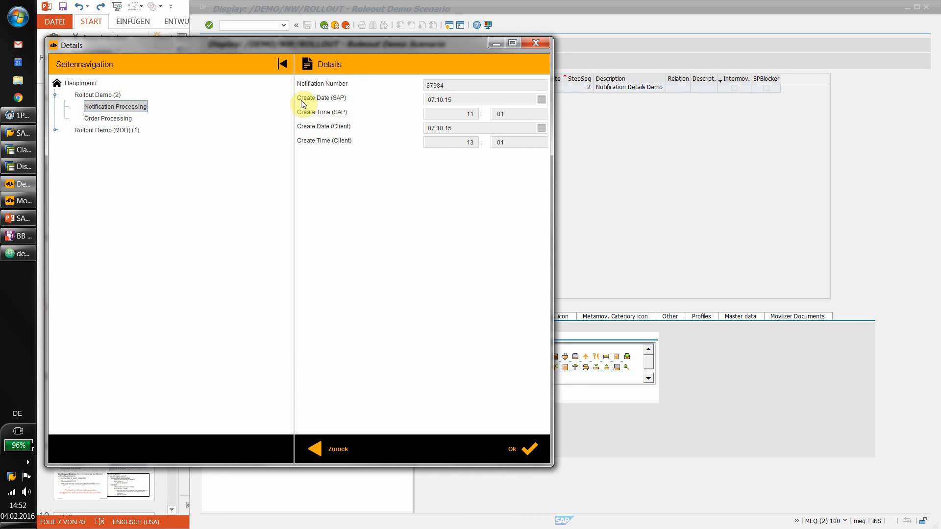
pyautogui.moveTo(307, 119)
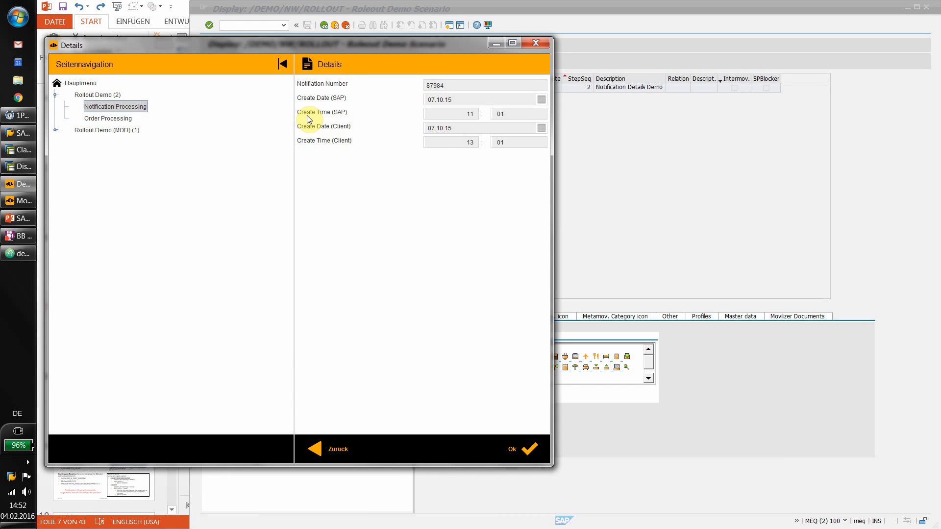
pyautogui.moveTo(331, 98)
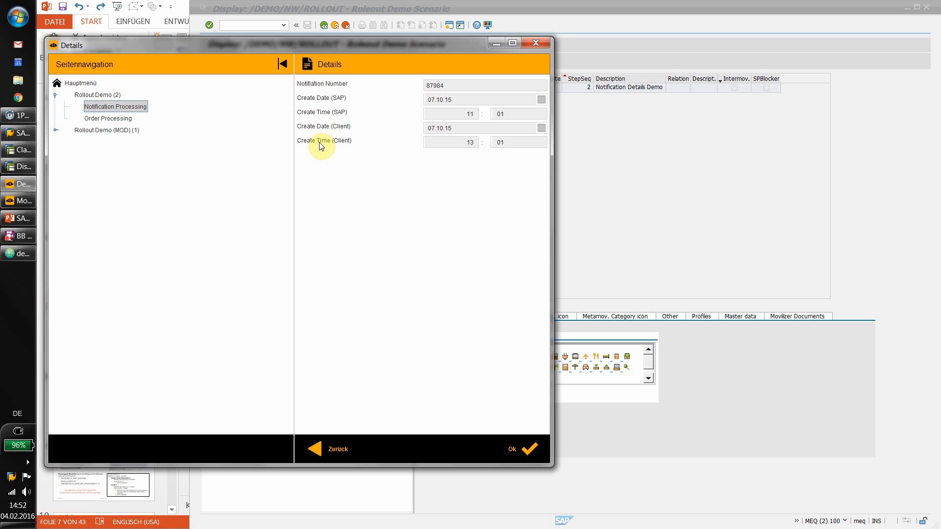
pyautogui.moveTo(353, 148)
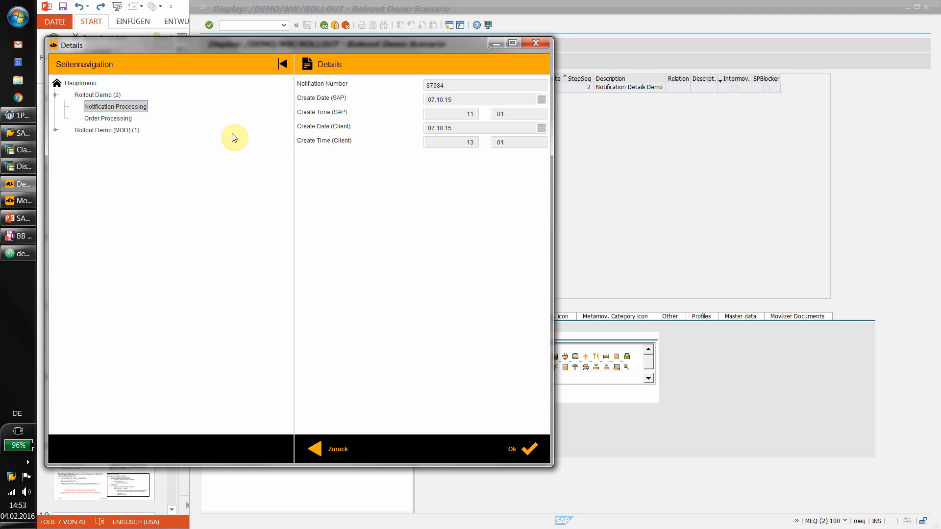
# Open Order Details (Demo) under Order Processing to see SAP and client creation dates
pyautogui.click(107, 118)
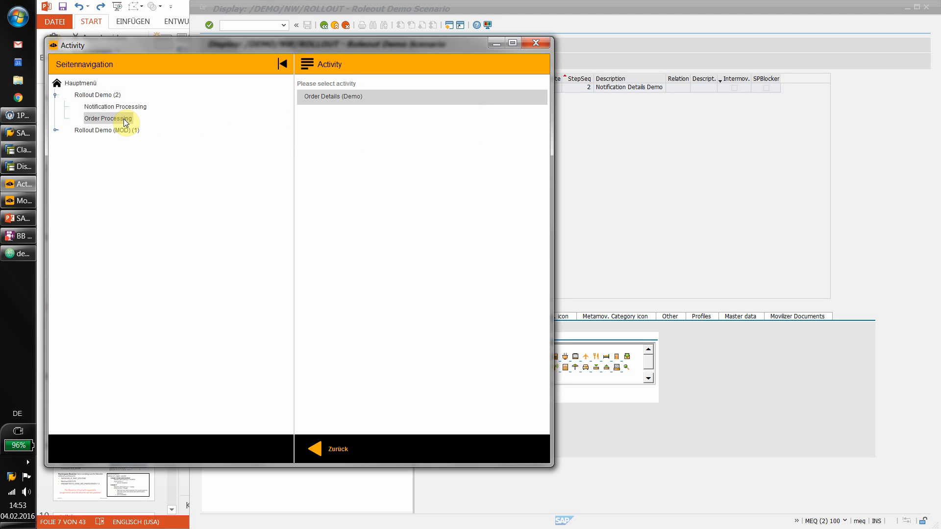
pyautogui.click(332, 96)
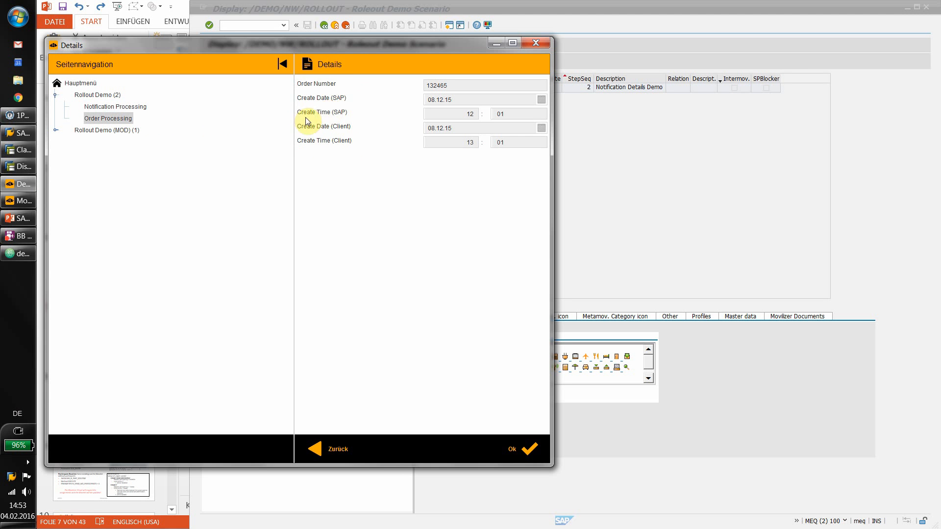
pyautogui.moveTo(328, 91)
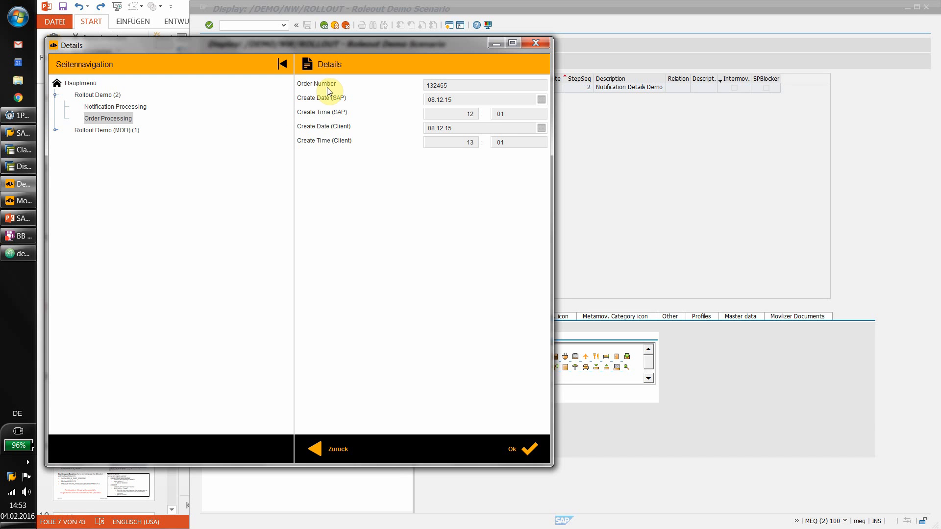
pyautogui.moveTo(311, 108)
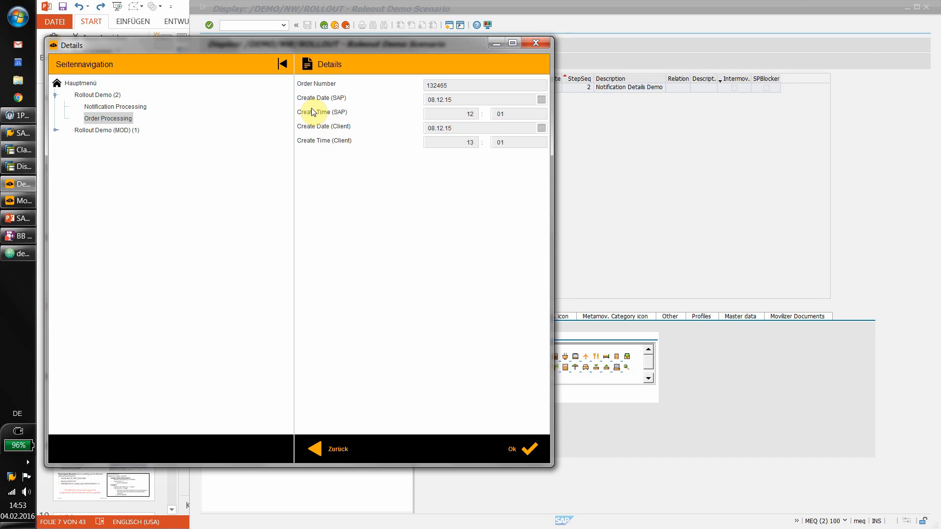
pyautogui.moveTo(321, 126)
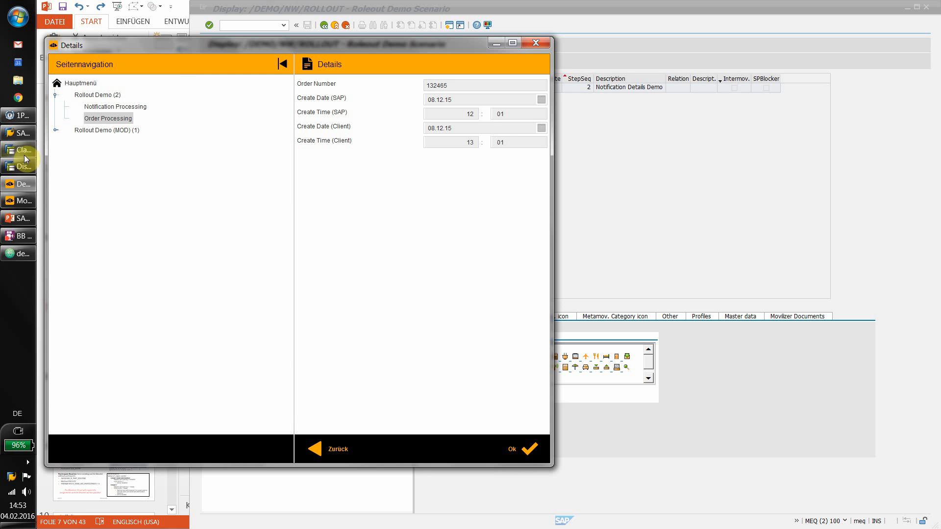
pyautogui.moveTo(19, 149)
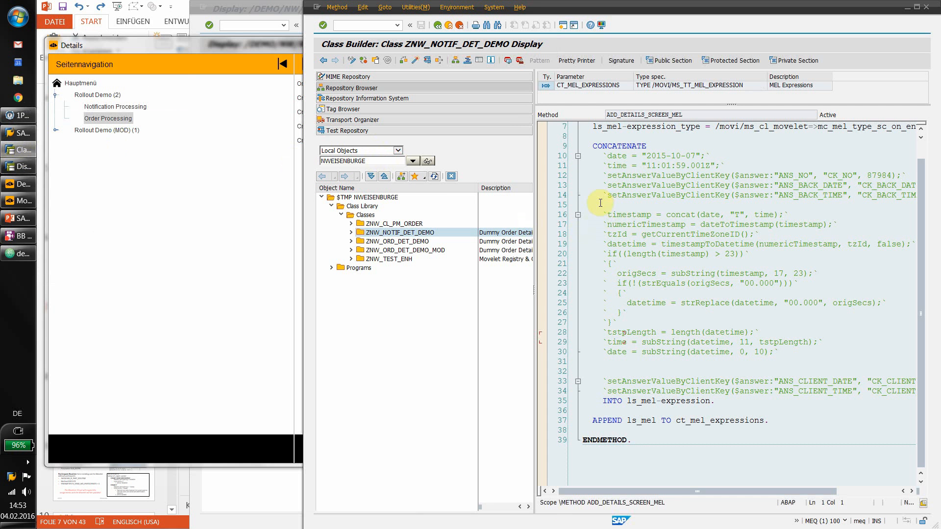
# Inspect the date/time conversion MEL code in ZNW_ORD_DET_DEMO's ADD_DETAILS_SCREEN_MEL method
pyautogui.moveTo(600, 213); pyautogui.dragTo(789, 377)
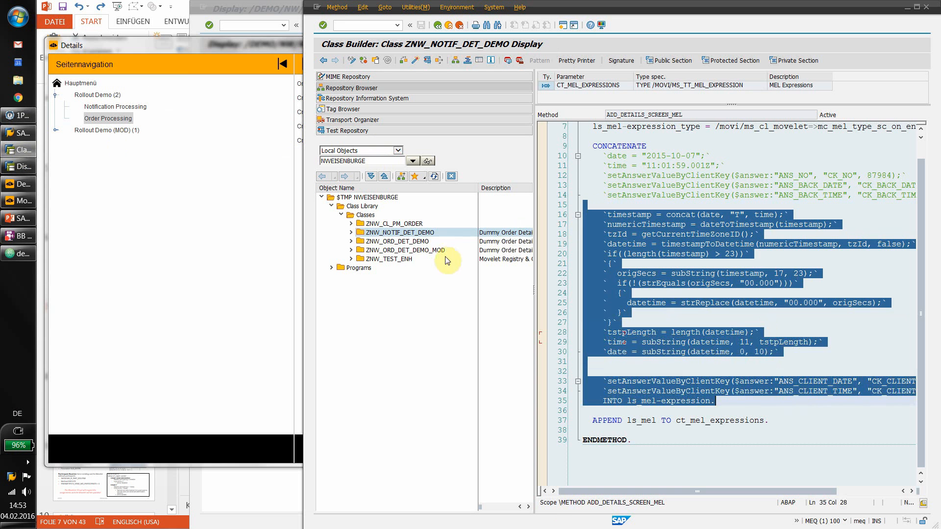
pyautogui.doubleClick(399, 241)
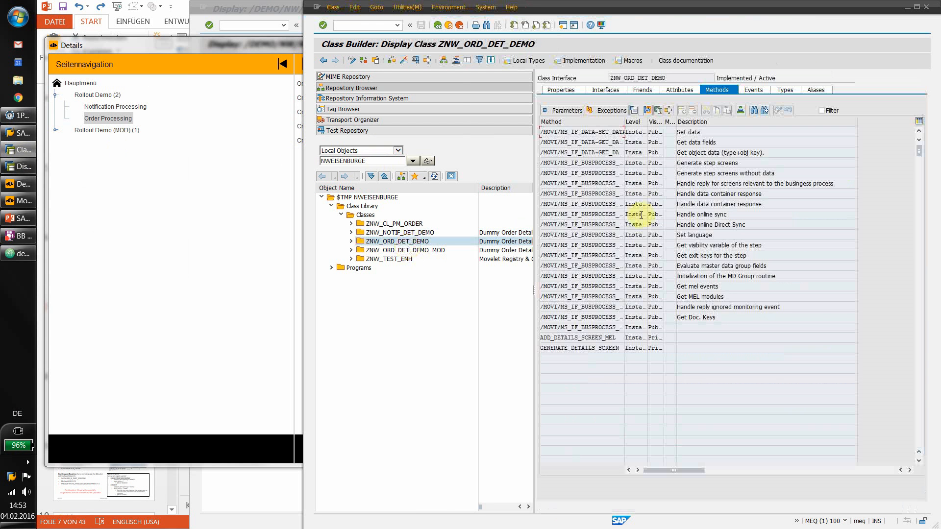
pyautogui.click(578, 337)
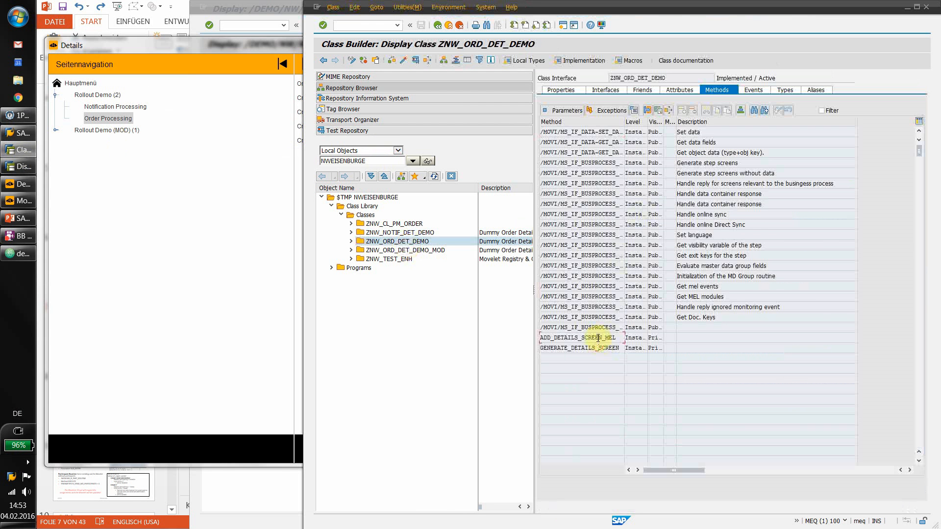
pyautogui.doubleClick(576, 337)
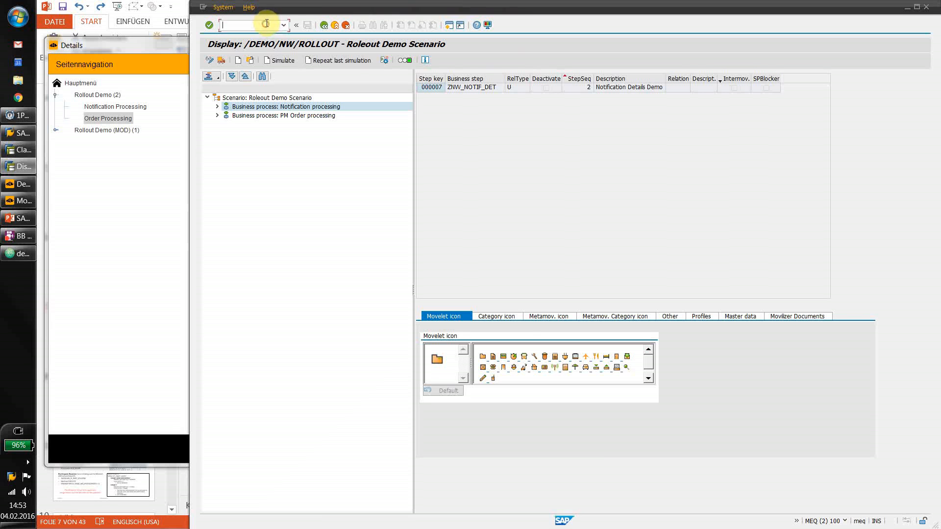
# Launch /n/movi/mel_repository from the transaction history and collapse the QA-TEST application area
pyautogui.click(284, 24)
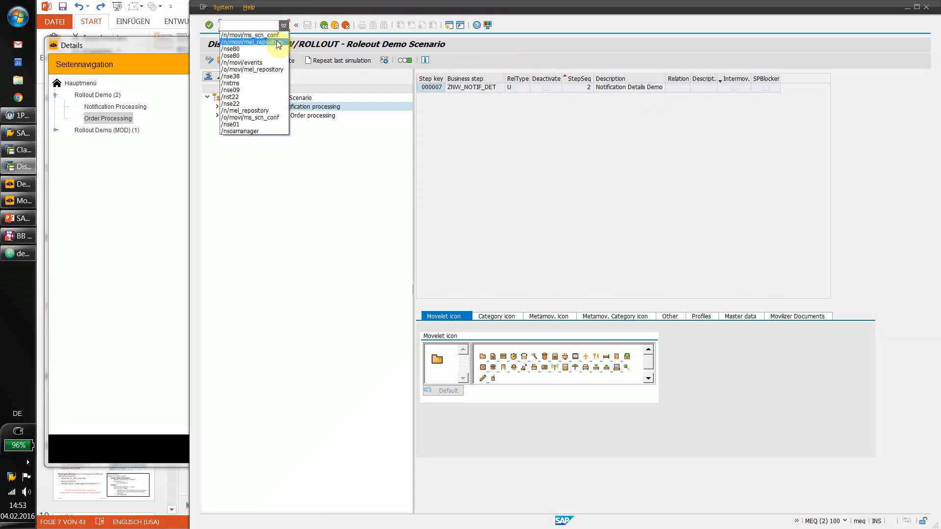
pyautogui.click(248, 42)
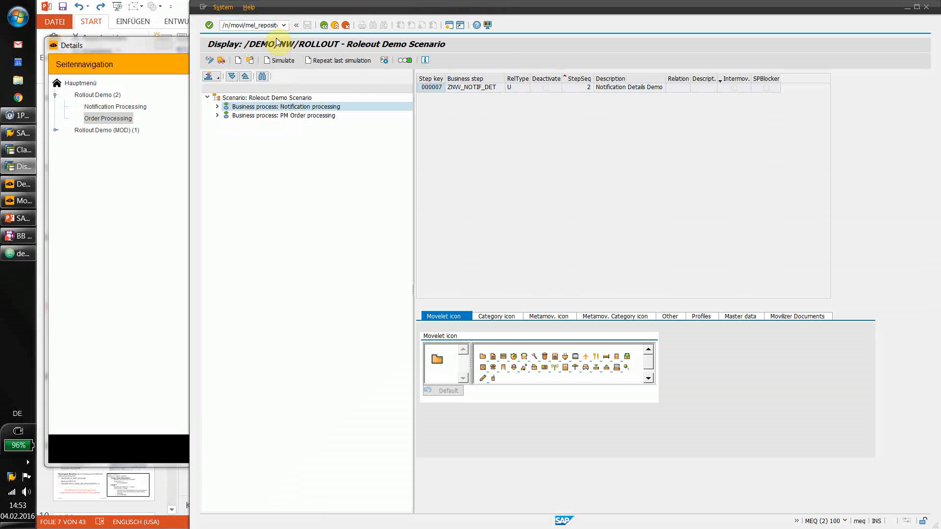
pyautogui.click(283, 24)
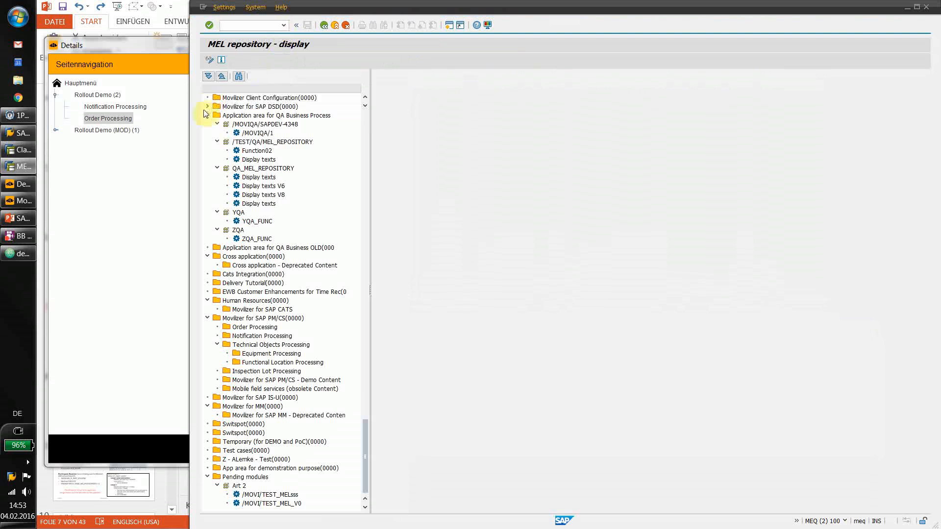
pyautogui.scroll(-3)
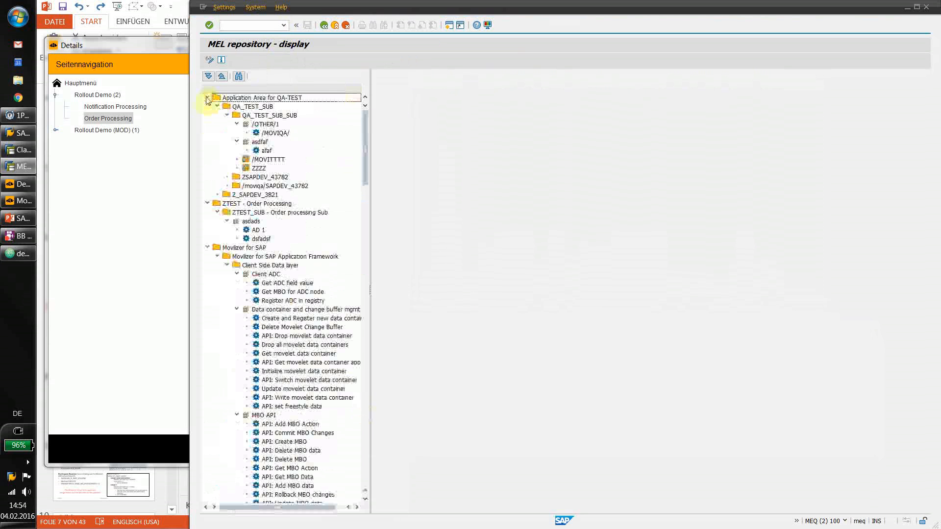
pyautogui.click(208, 97)
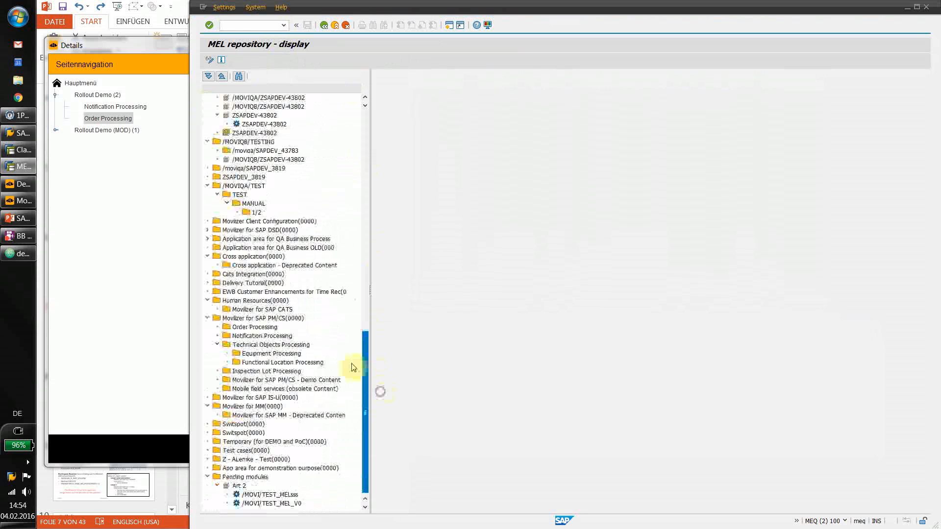
# Switch the MEL repository to change mode and bring up the demonstration app area's actions
pyautogui.rightClick(279, 468)
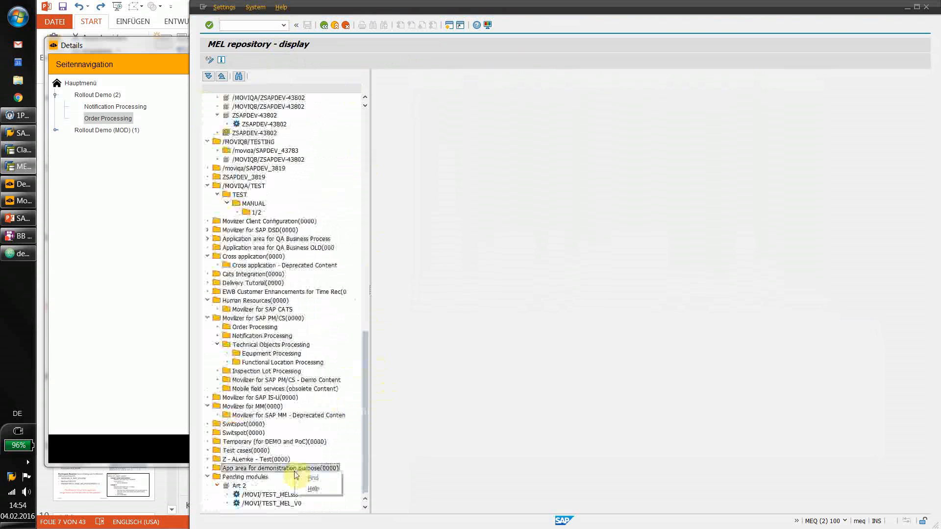
pyautogui.click(209, 59)
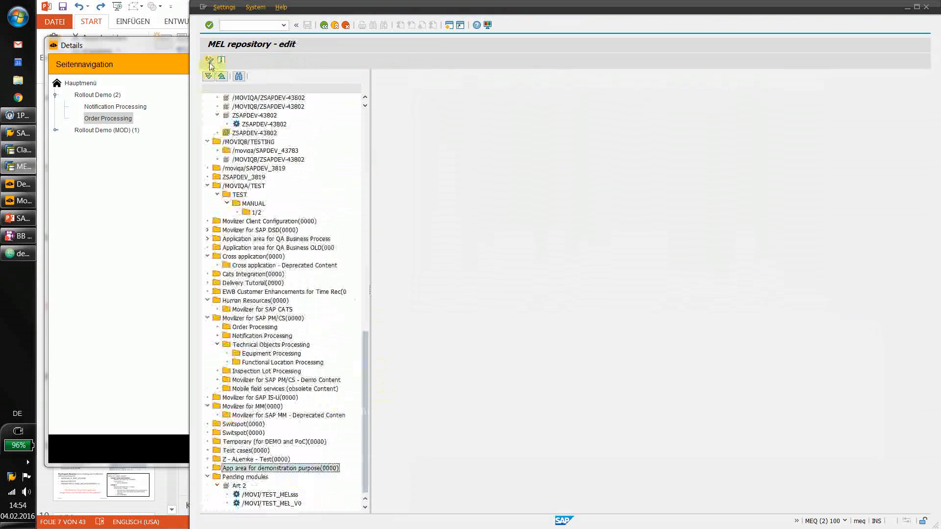
pyautogui.rightClick(279, 468)
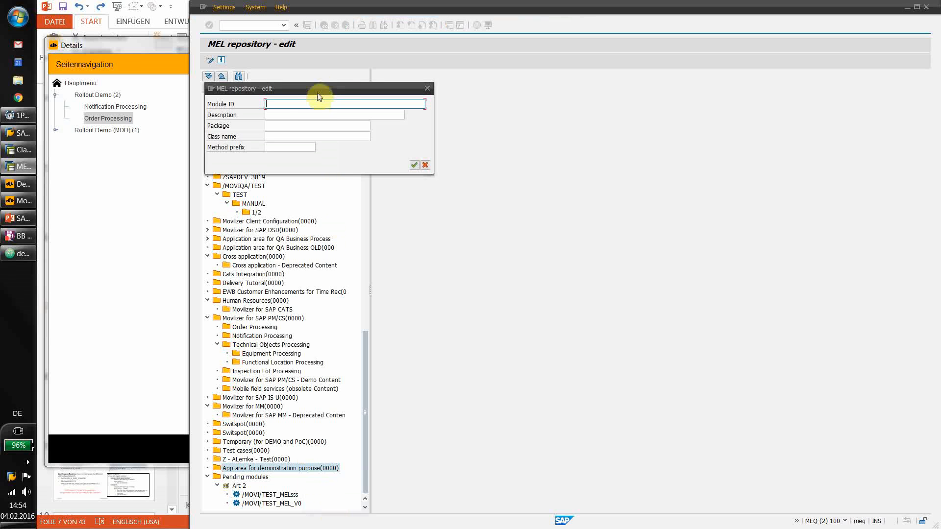
# Create module ZROLLOUT 'Module for Demo' in $TMP under local request MEQK900266
pyautogui.write('ZROLLOUT')
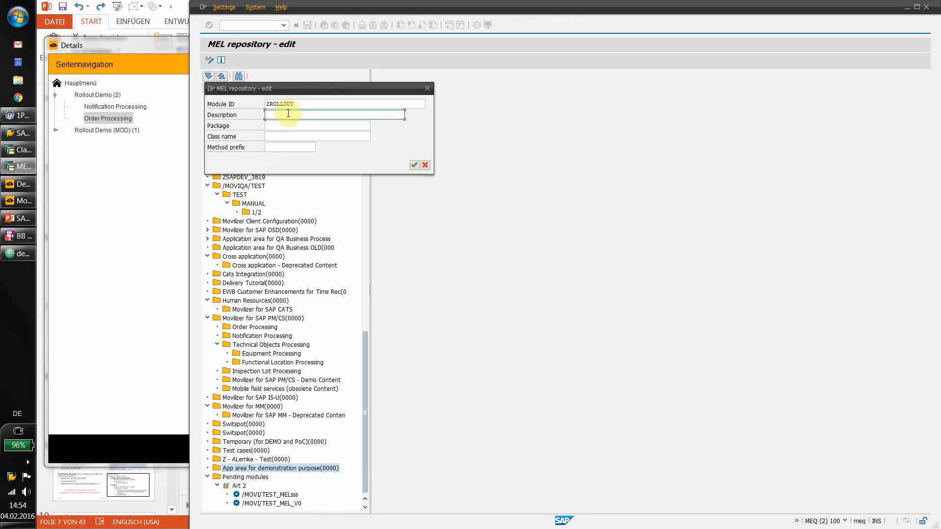
pyautogui.click(337, 114)
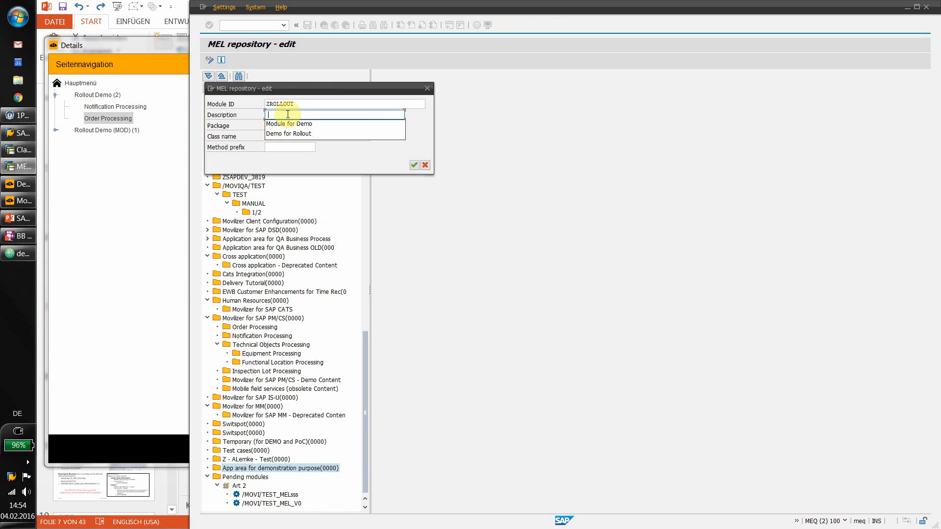
pyautogui.click(289, 123)
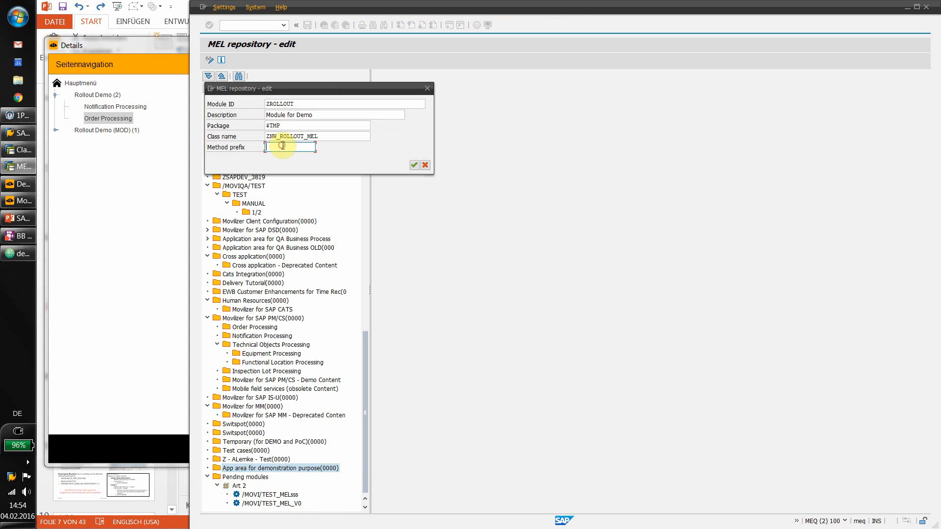
pyautogui.write('r')
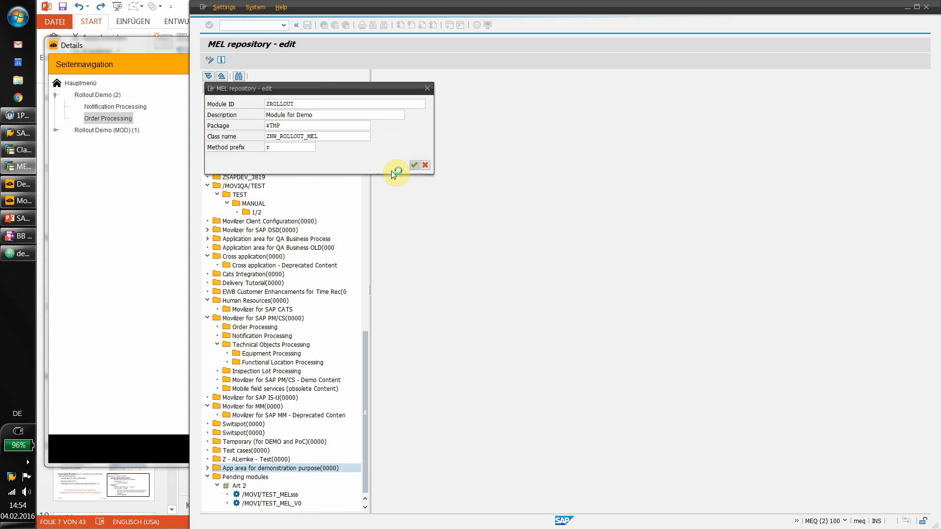
pyautogui.click(414, 165)
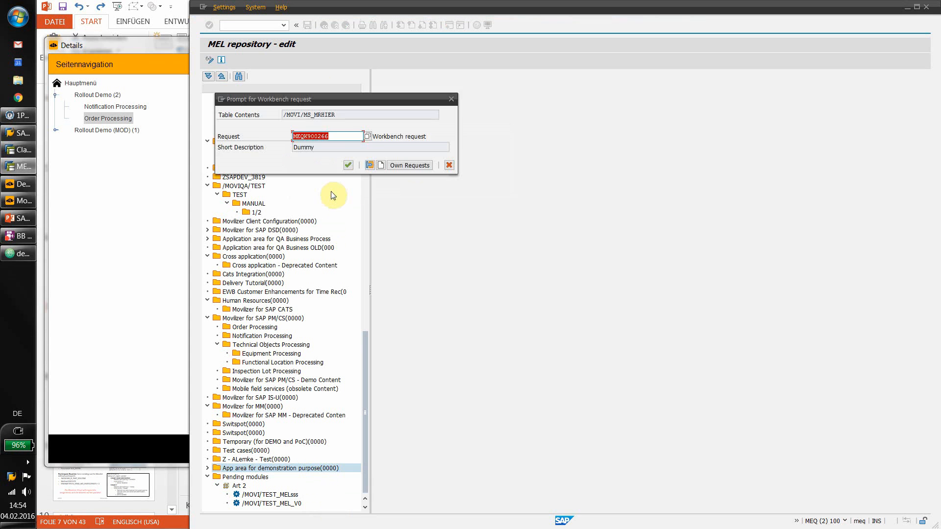
pyautogui.click(348, 165)
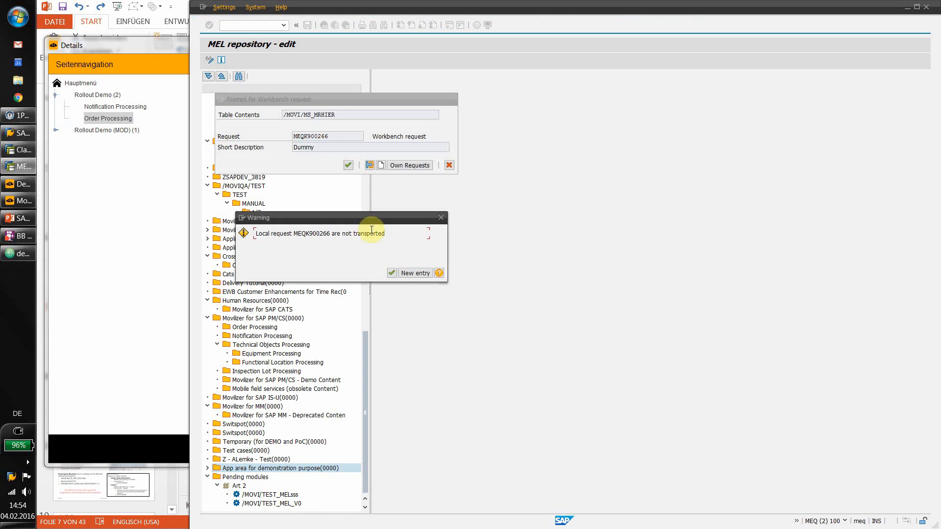
pyautogui.click(391, 273)
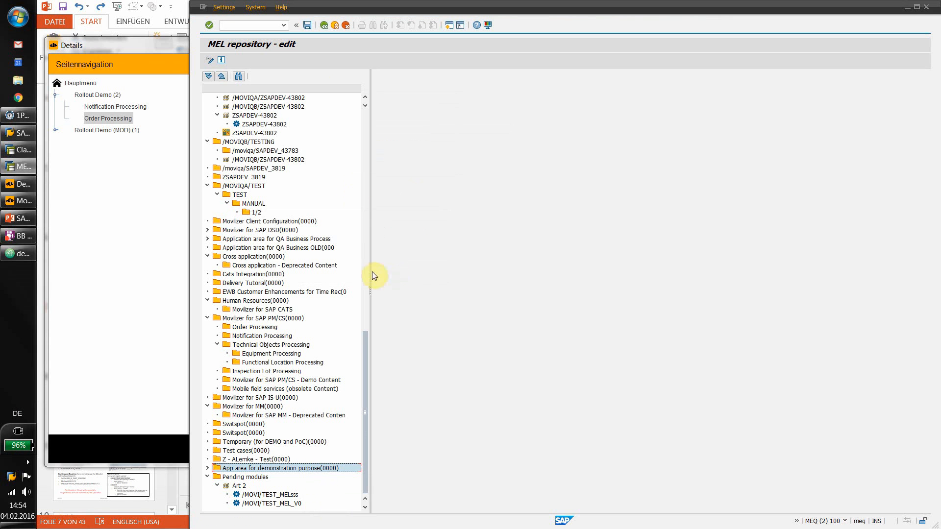
pyautogui.click(207, 468)
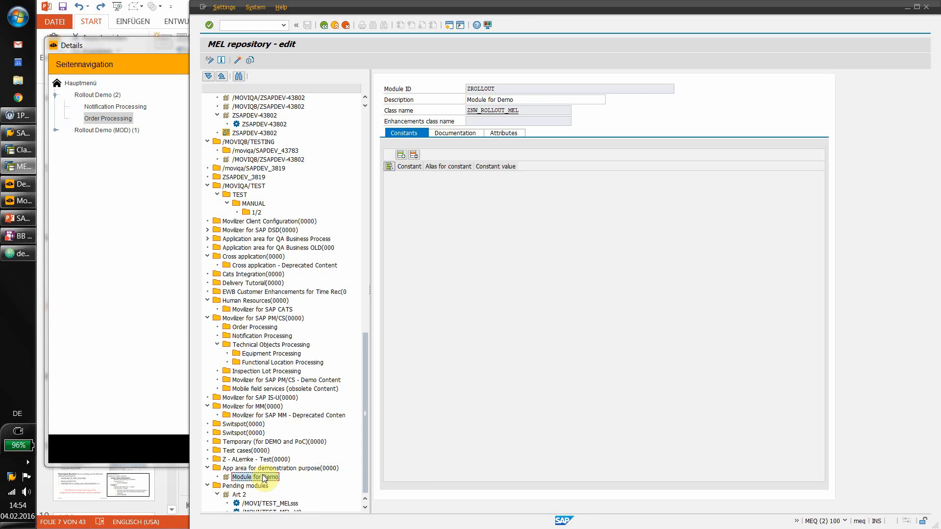
# Add function ZNW_CONVERT, 'Convert Date and Time', to the Module for Demo module
pyautogui.rightClick(255, 476)
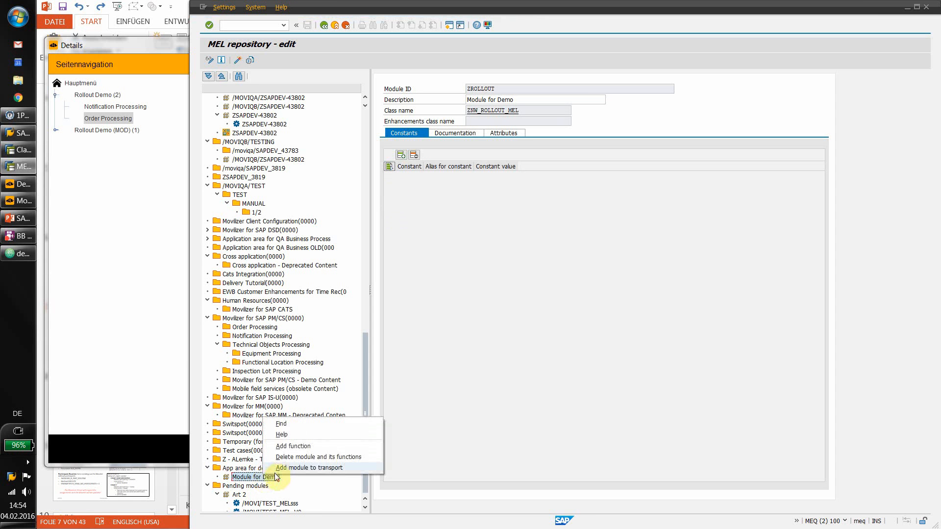
pyautogui.moveTo(293, 446)
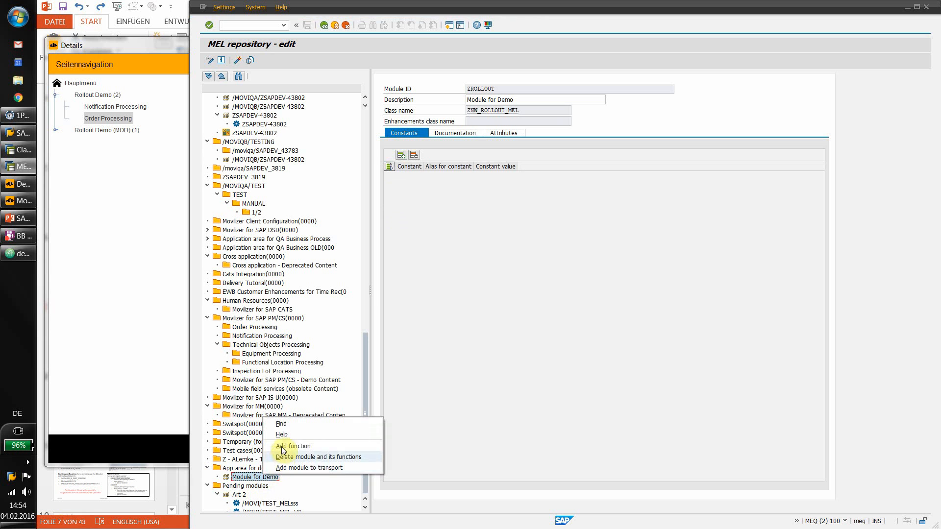
pyautogui.click(293, 446)
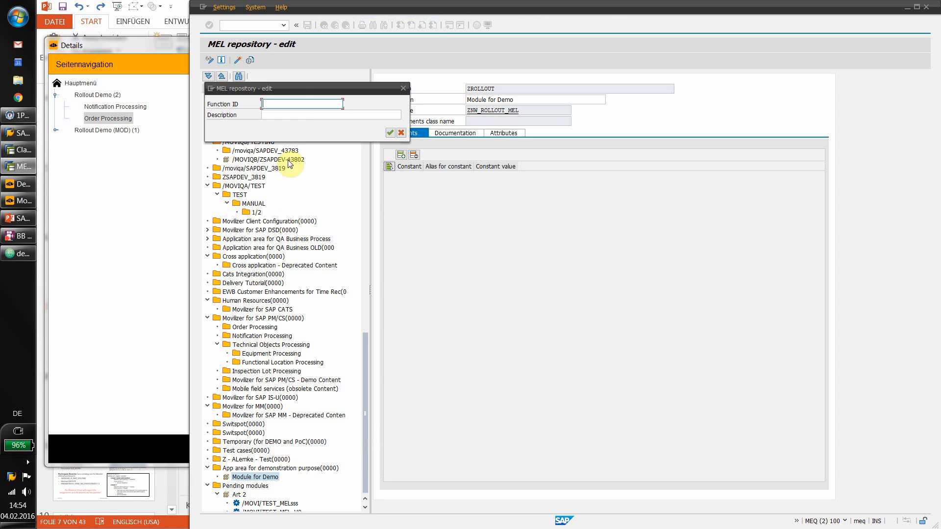
pyautogui.write('ZNW_CONVERT')
pyautogui.click(331, 115)
pyautogui.write('Convert Date and Time')
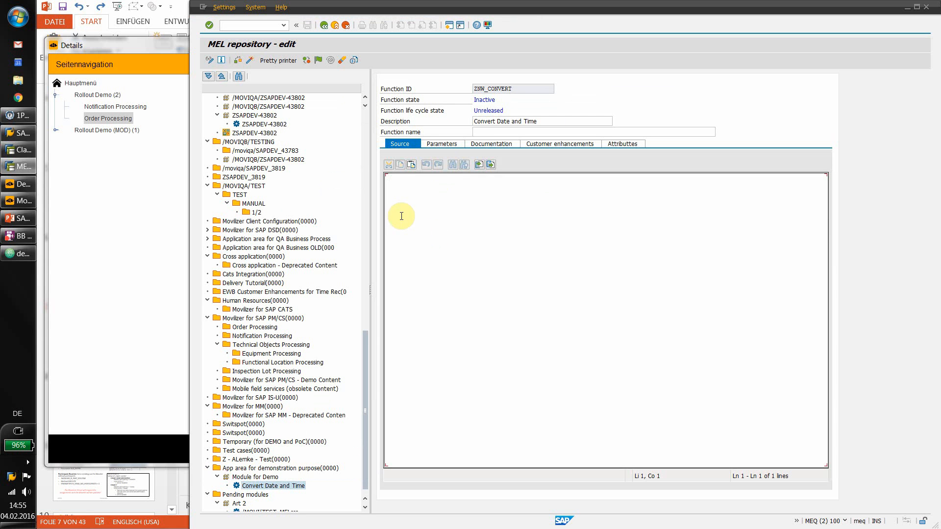
pyautogui.moveTo(376, 74)
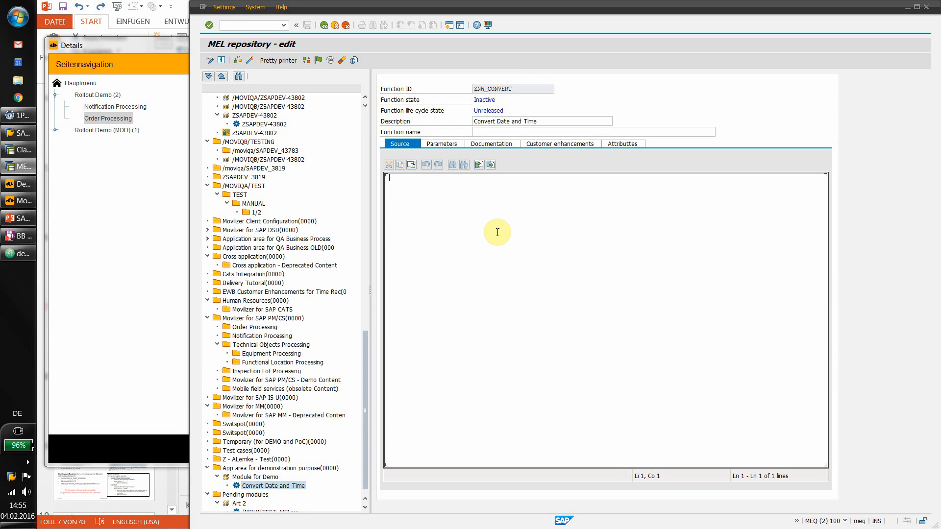
pyautogui.moveTo(486, 189)
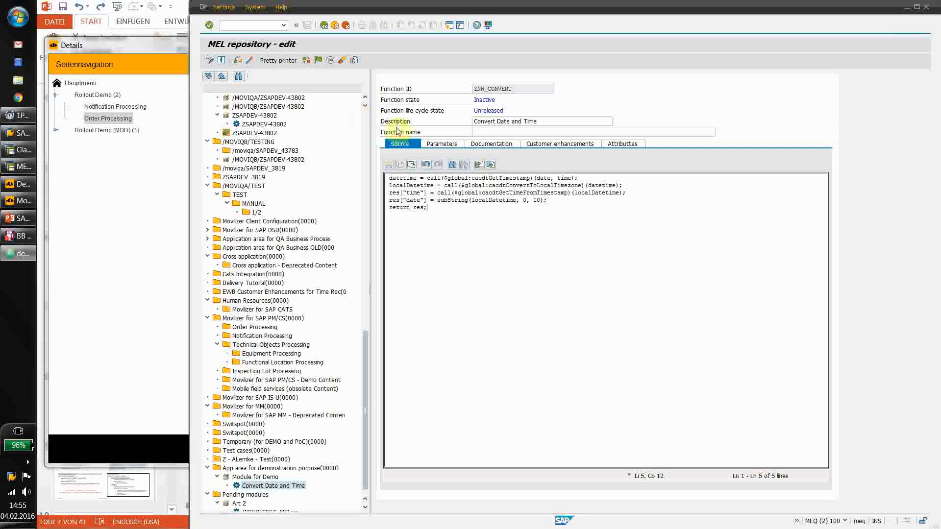
# Name ZNW_CONVERT $global:movqaConvertRollout and write source using the timestamp-to-local-timezone utility
pyautogui.write('$global:movqaConvertRollout')
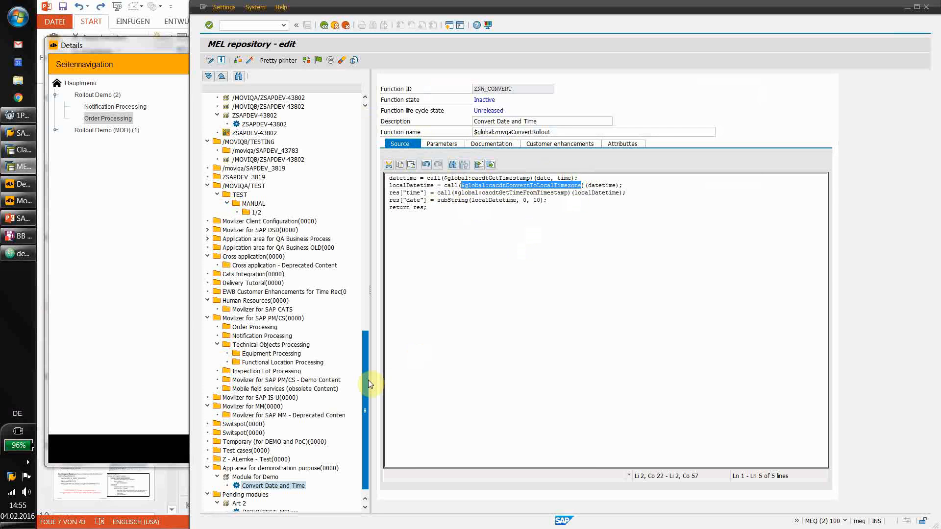
pyautogui.scroll(-3)
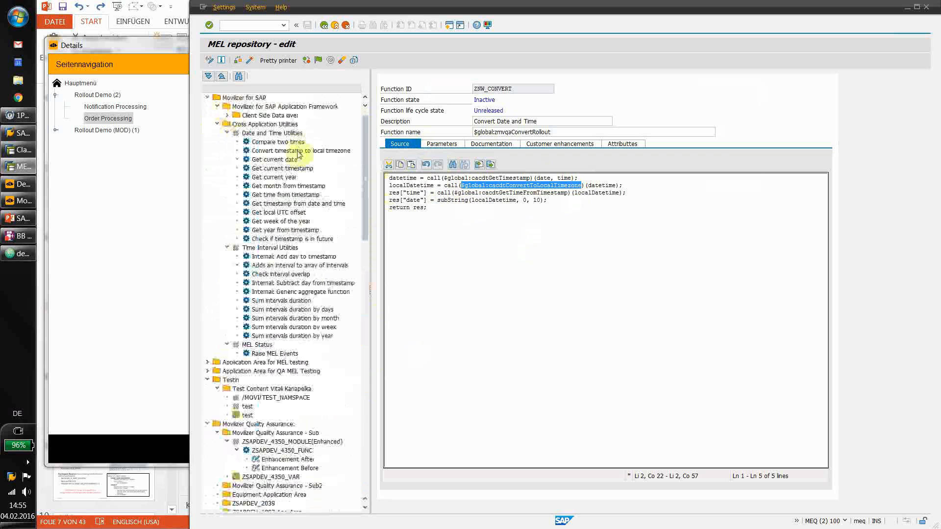
pyautogui.click(300, 150)
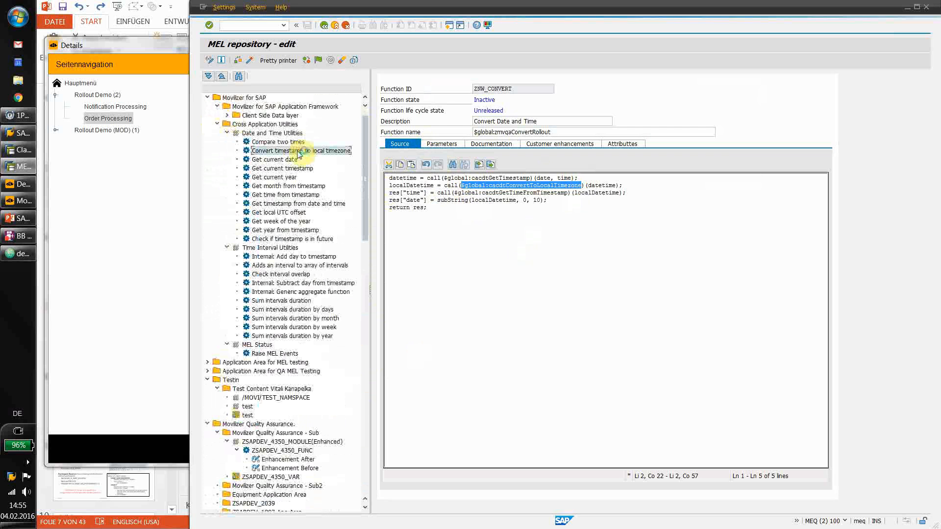
pyautogui.click(298, 151)
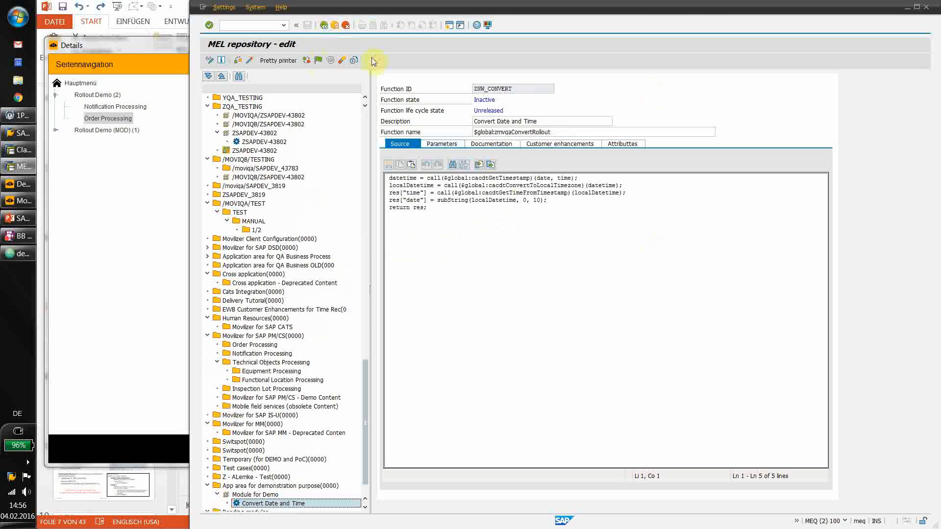
pyautogui.moveTo(249, 60)
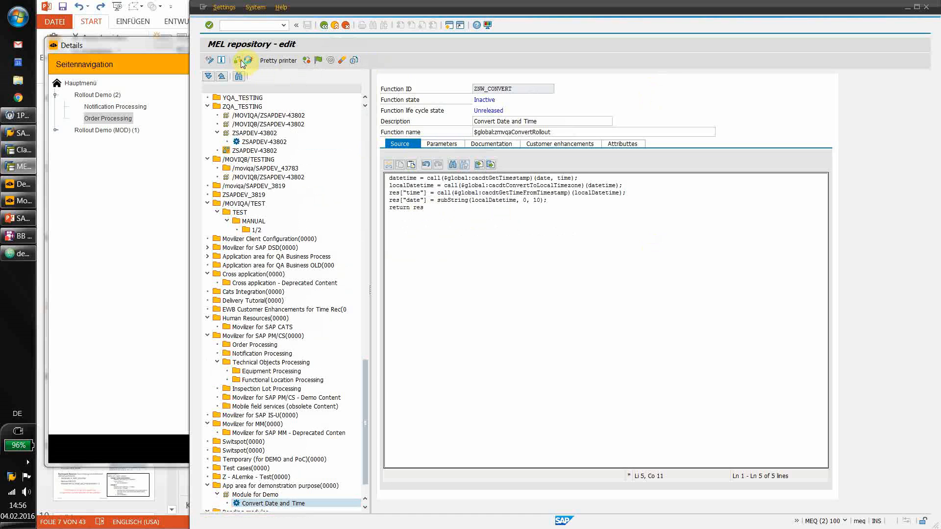
# Fix the missing semicolon on the return line so the syntax check passes
pyautogui.click(238, 59)
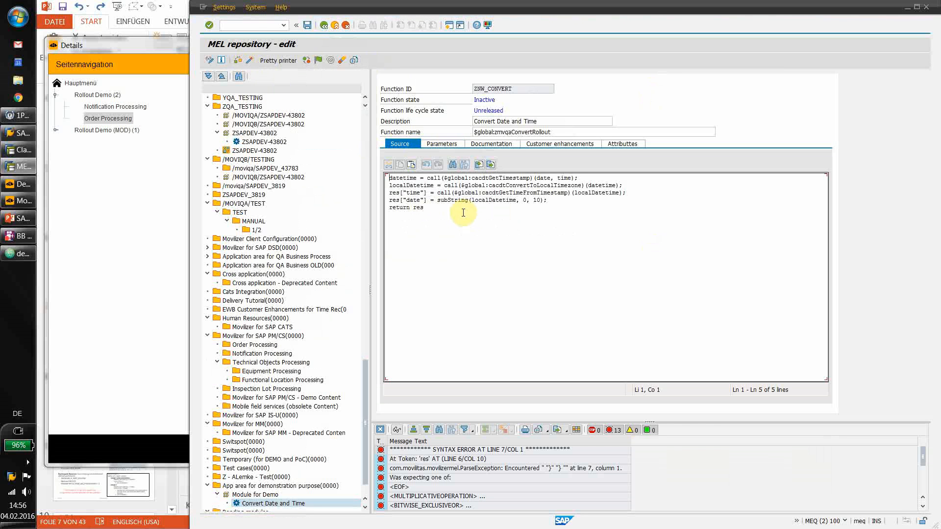
pyautogui.click(423, 207)
pyautogui.write(';')
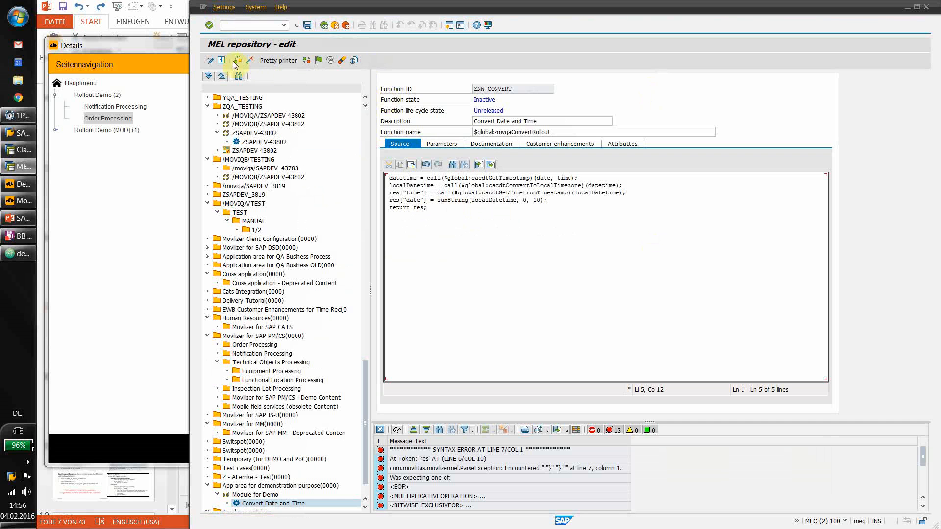
pyautogui.click(209, 59)
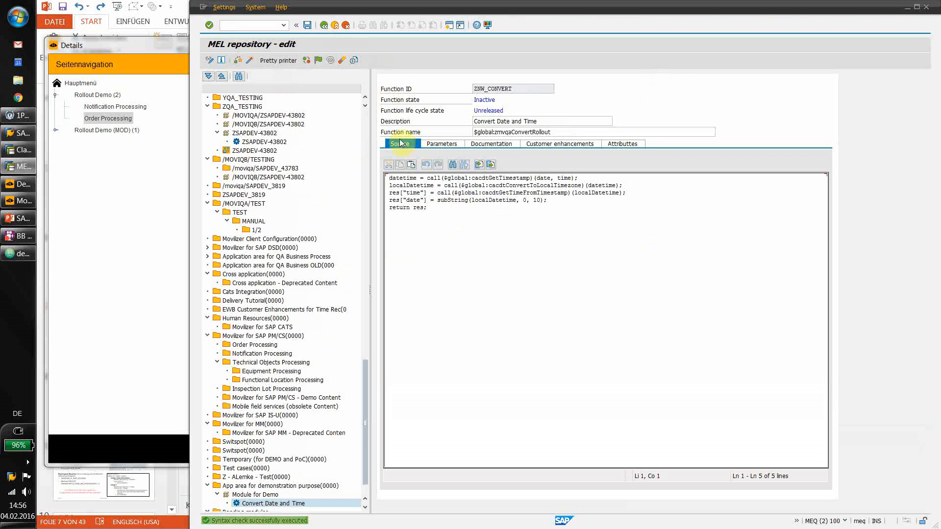
# Create ZNW_CONVERT parameters date described 'Date' and time described 'Time'
pyautogui.click(441, 143)
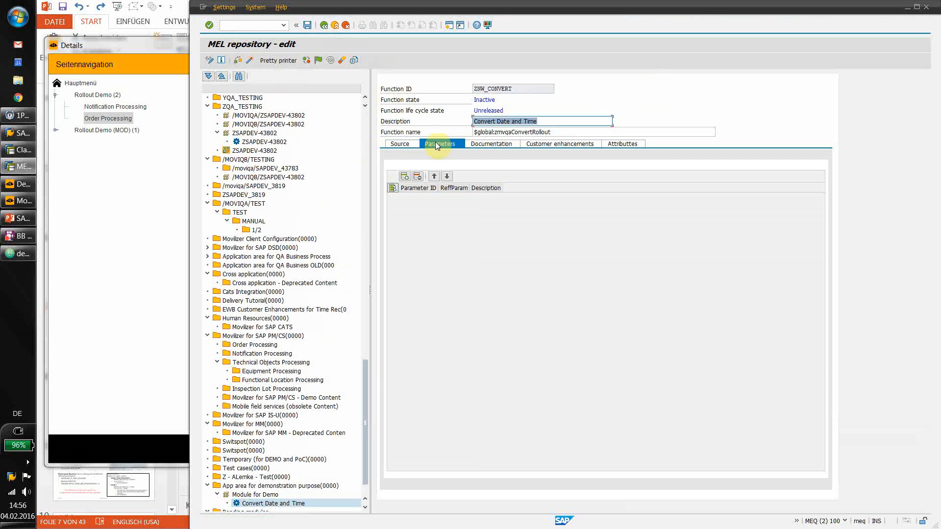
pyautogui.click(404, 176)
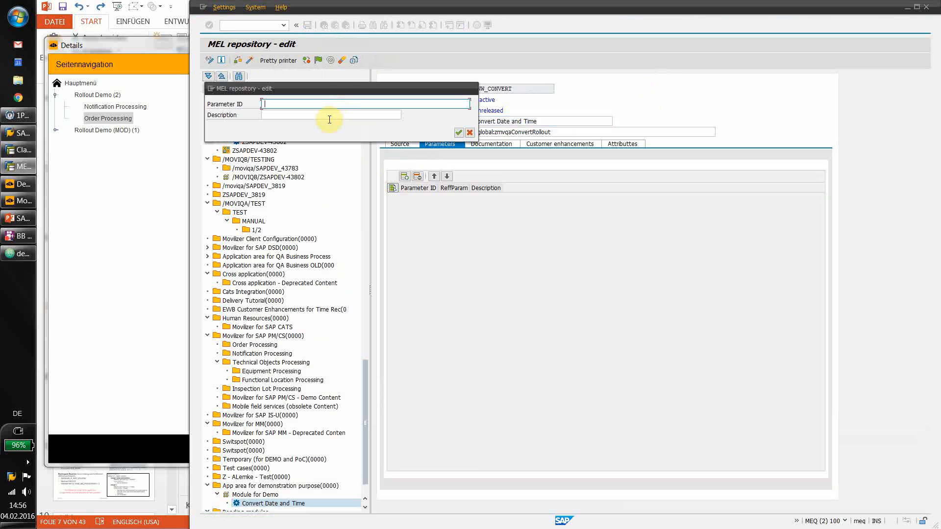
pyautogui.write('date')
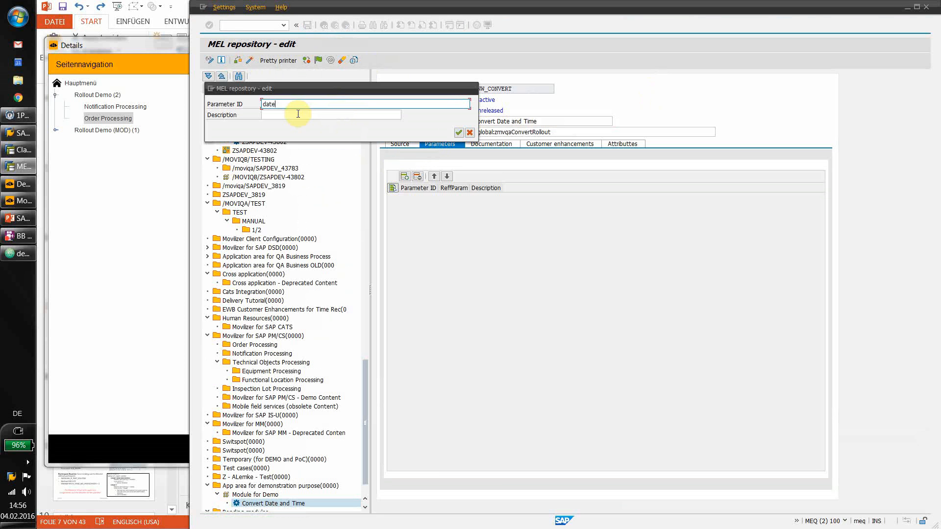
pyautogui.click(330, 114)
pyautogui.write('Date')
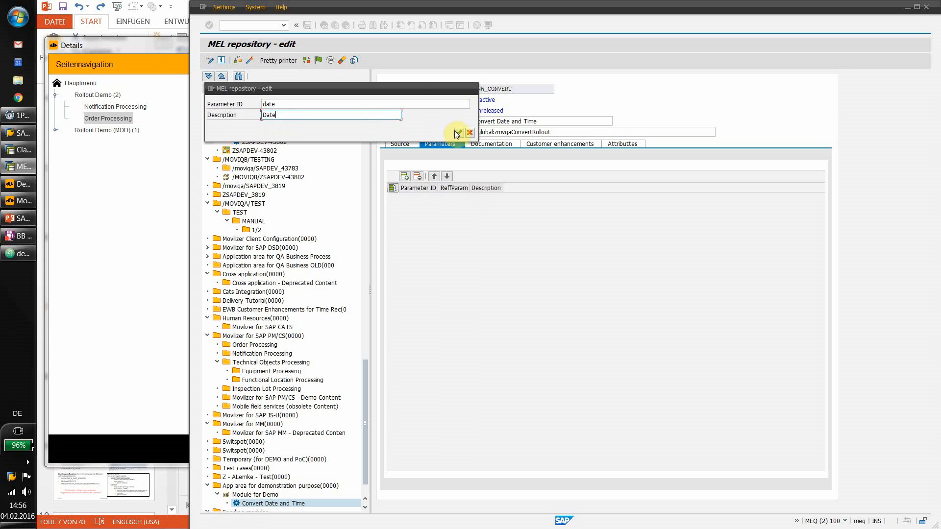
pyautogui.click(457, 132)
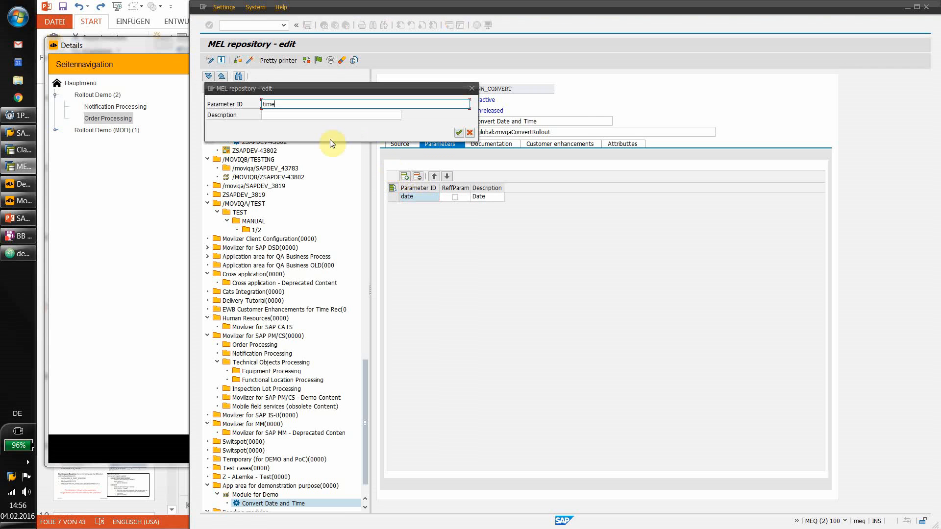
pyautogui.click(332, 115)
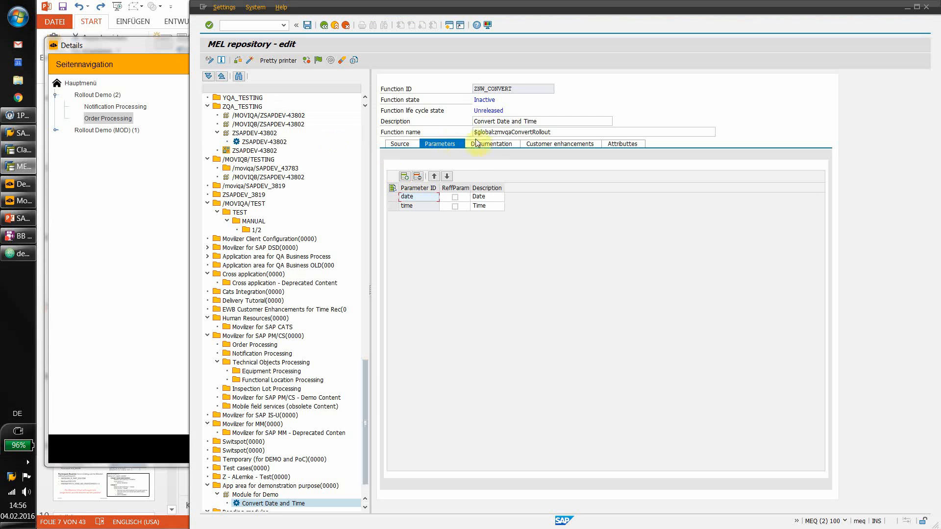
pyautogui.click(491, 144)
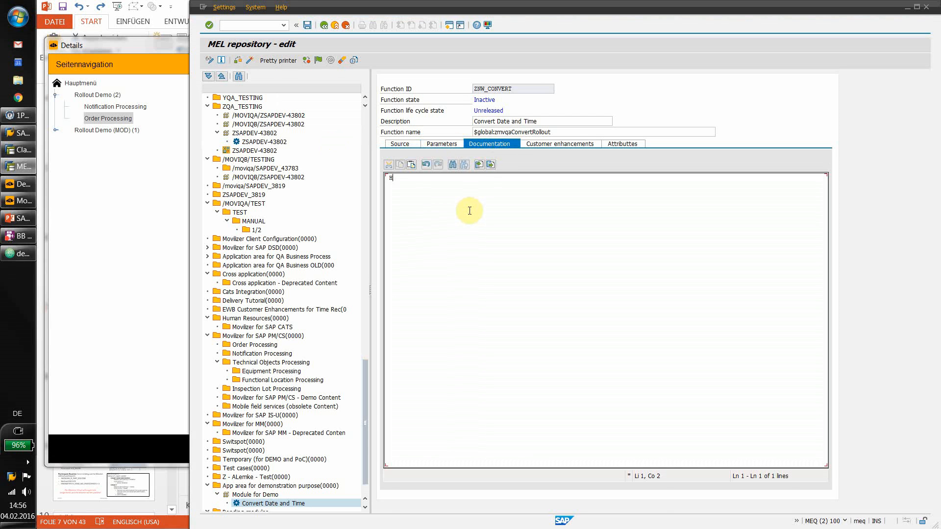
# Document ZNW_CONVERT as 'Function to convert date to local time zone', save and activate
pyautogui.press('Backspace')
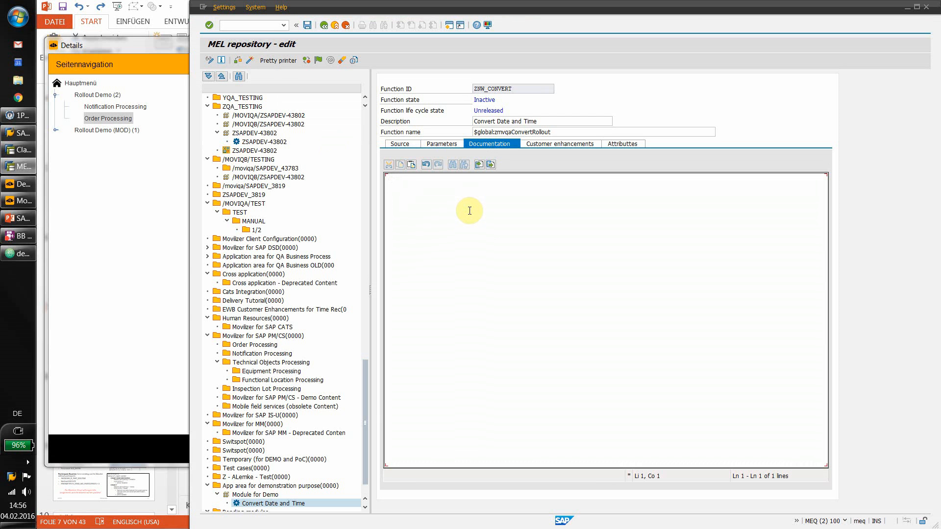
pyautogui.write('Function to convert date to local time zone')
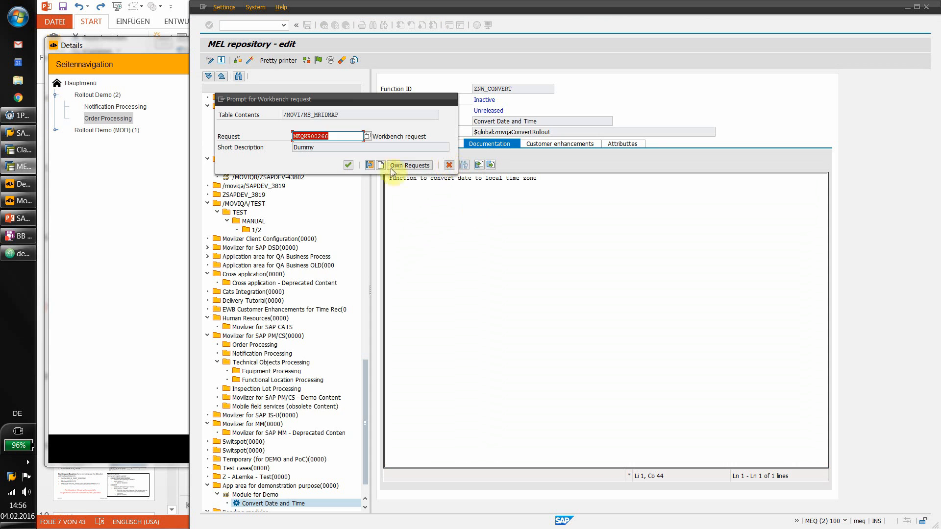
pyautogui.click(348, 166)
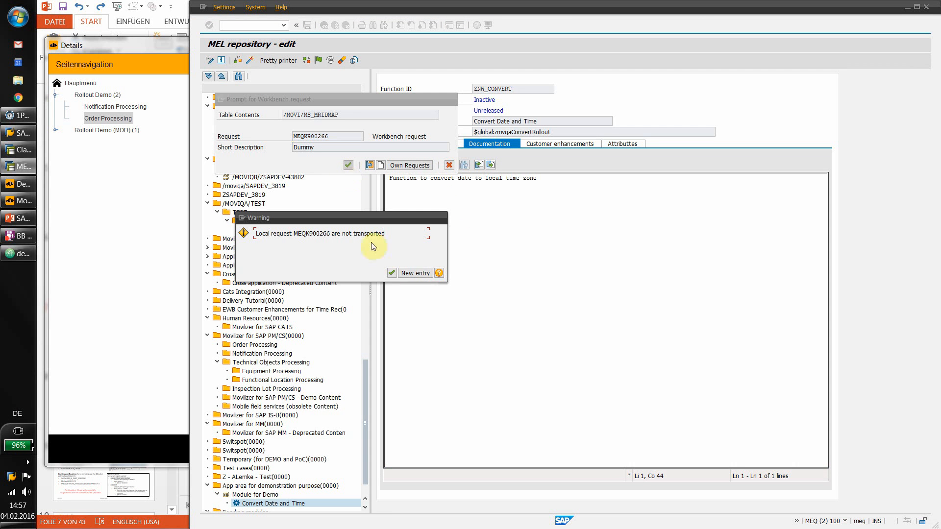
pyautogui.click(392, 272)
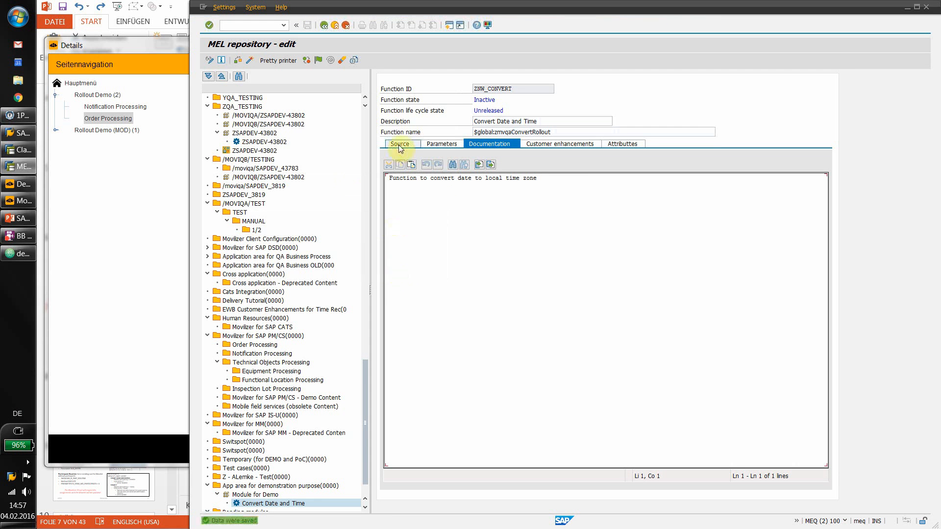
pyautogui.click(400, 144)
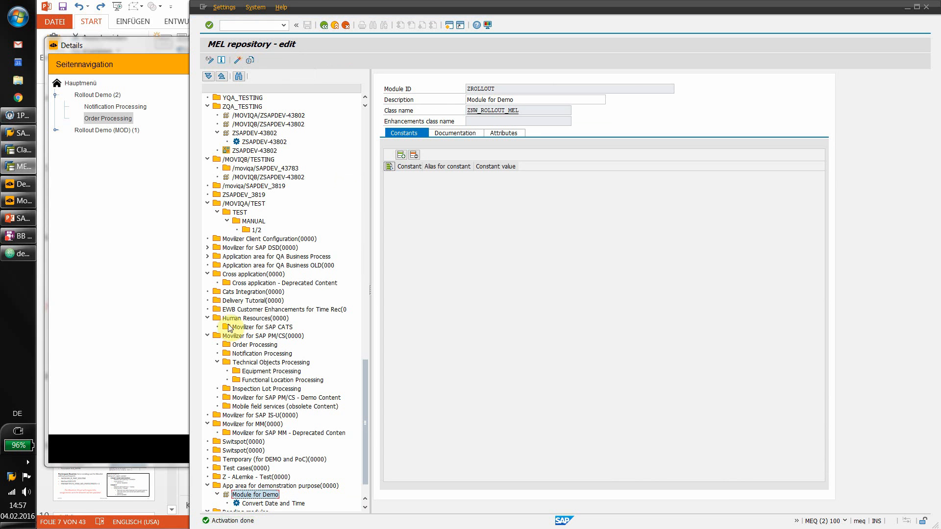
# Confirm Convert Date and Time is Active, then list ZNW_ORD_DET_DEMO's methods
pyautogui.doubleClick(271, 503)
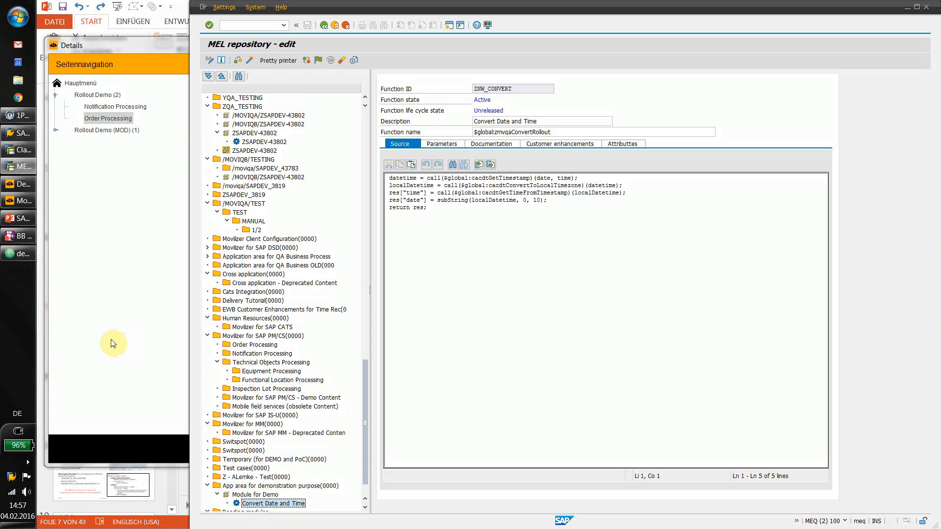
pyautogui.click(539, 132)
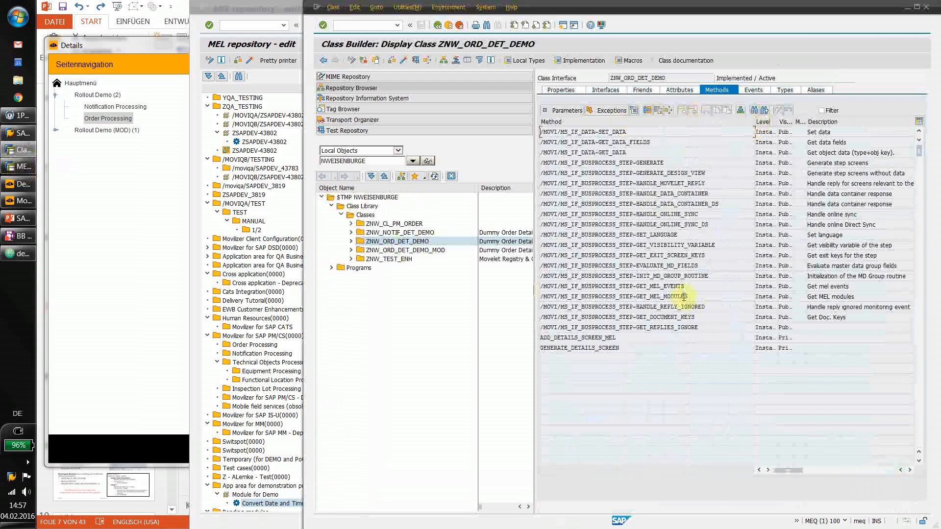
# Add APPEND 'ZROLLOUT' TO rt_modules in GET_MEL_MODULES, save, and return to methods
pyautogui.doubleClick(626, 296)
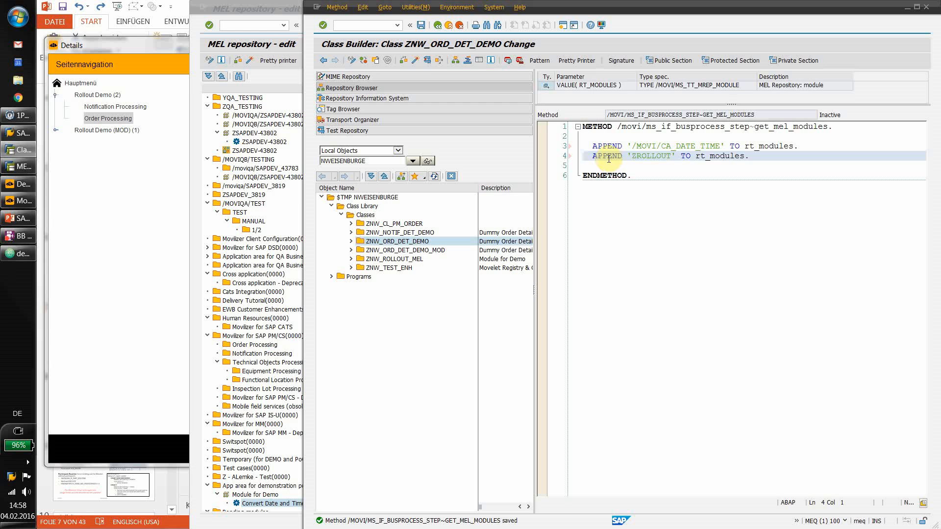
pyautogui.click(417, 60)
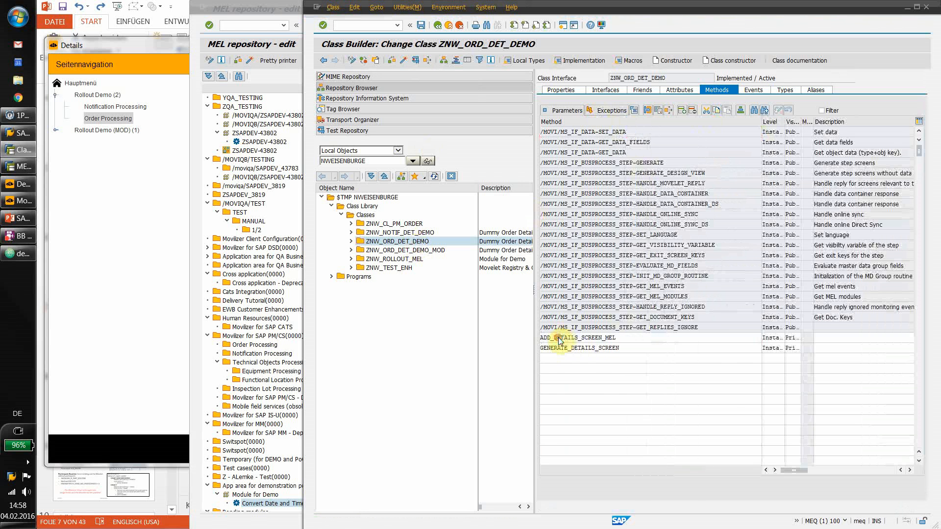
# Add res = call($global:zmvqaConvertRollout)(date,time) to the ADD_DETAILS_SCREEN_MEL method
pyautogui.doubleClick(579, 338)
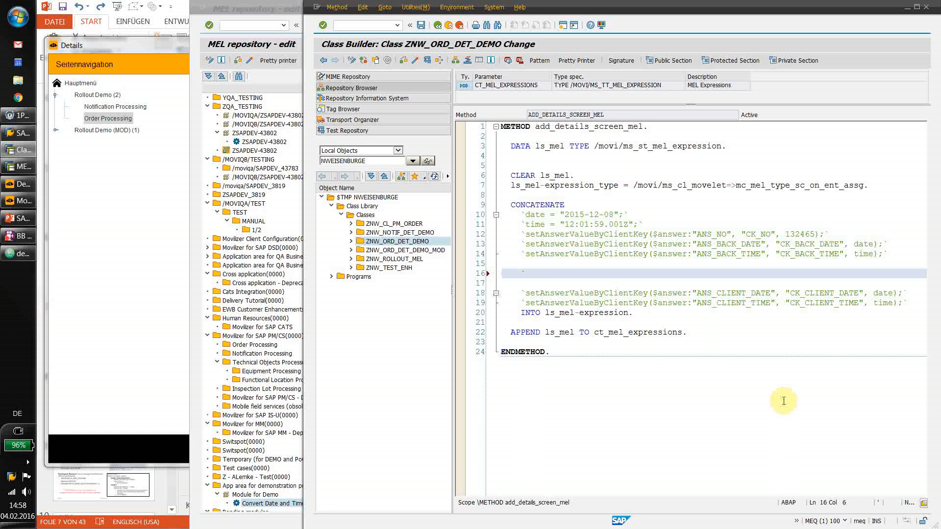
pyautogui.write('res =')
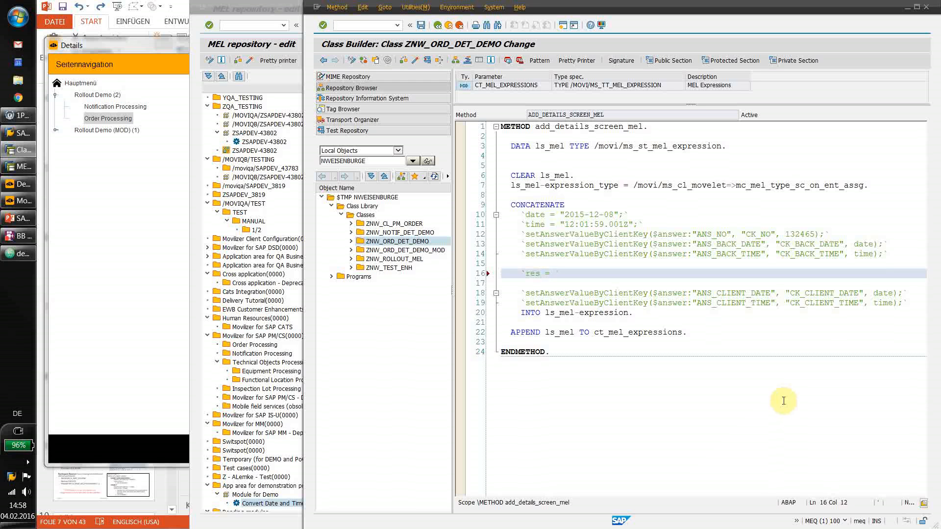
pyautogui.write('call($global:zmvqaConvertRollout')
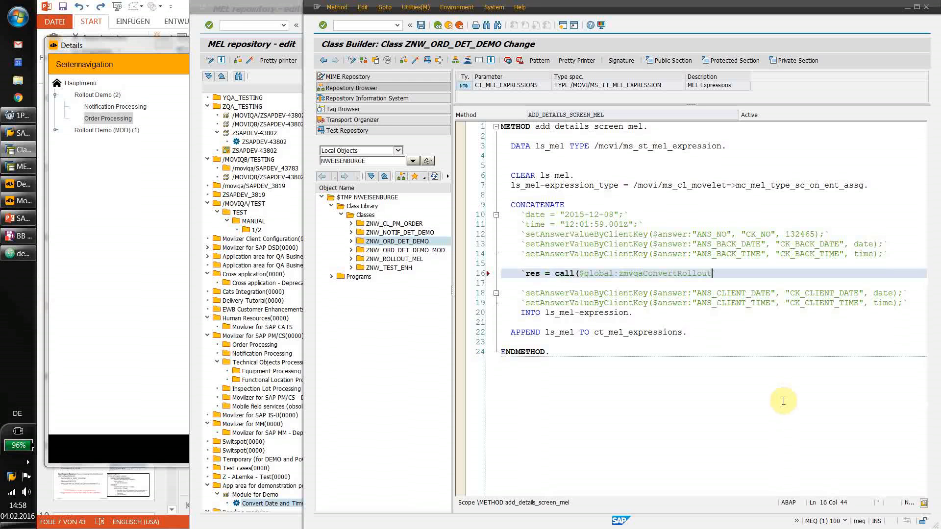
pyautogui.write('(date`')
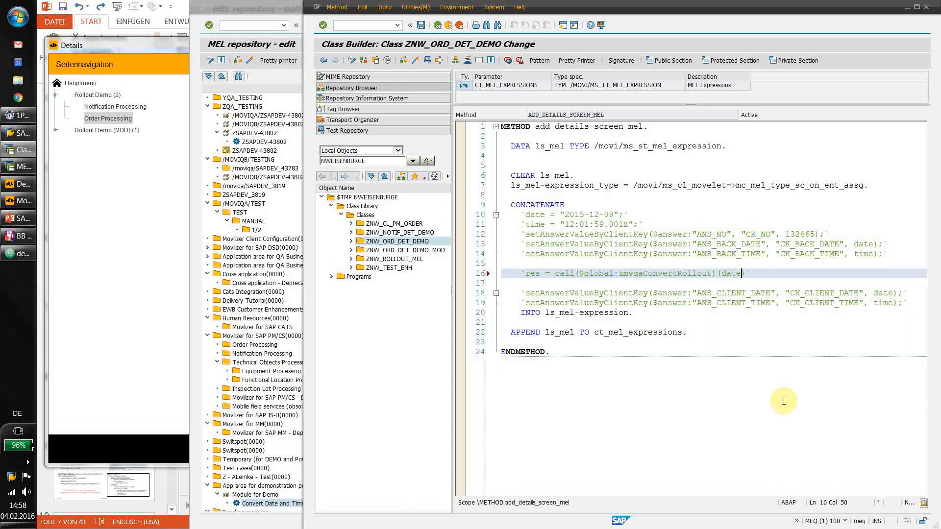
pyautogui.write(',time);')
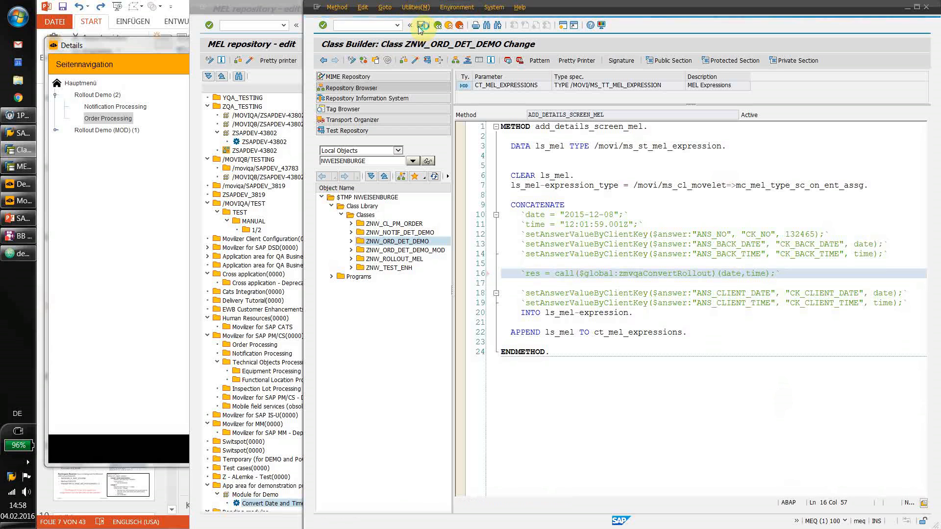
# Save and activate the changed class, returning to the Scenario configurator
pyautogui.click(422, 25)
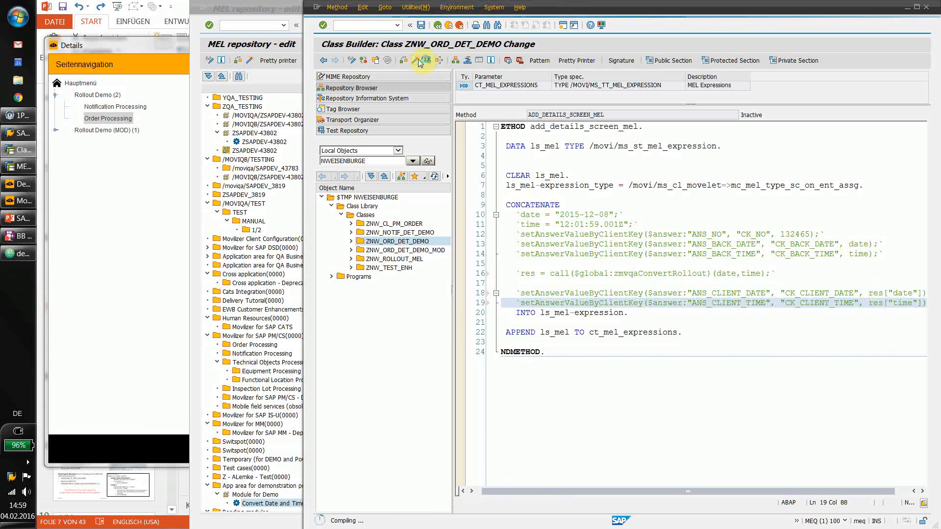
pyautogui.click(425, 60)
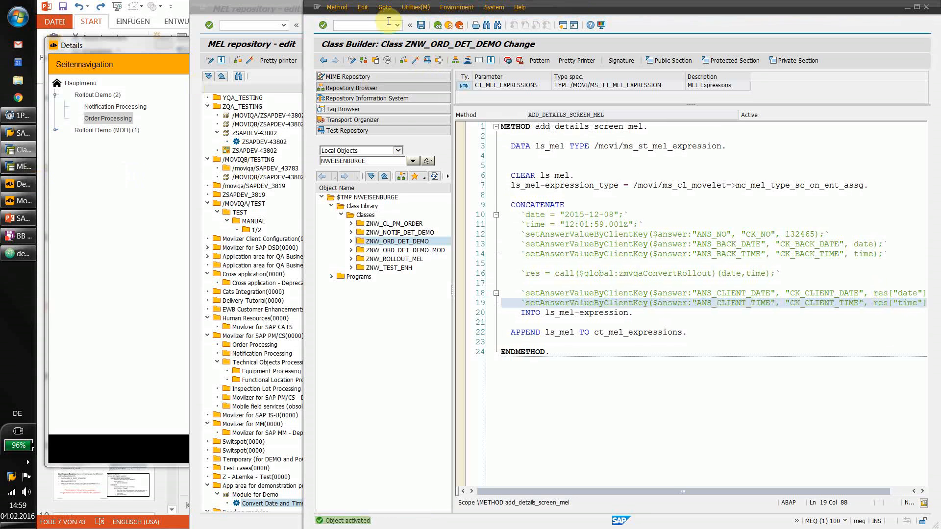
pyautogui.click(397, 24)
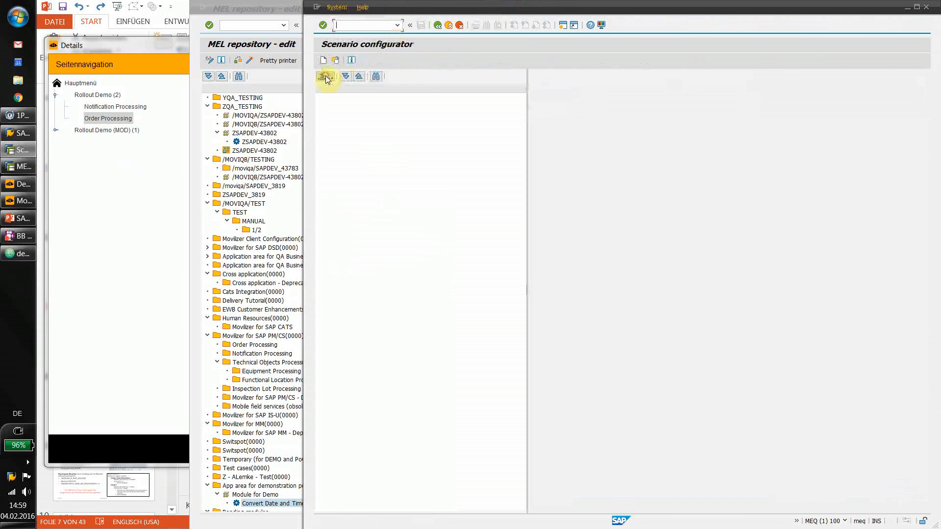
# Simulate /DEMO/NW/ROLLOUT_MOD with Send to mobile device, continuing without a data type or object key
pyautogui.click(325, 76)
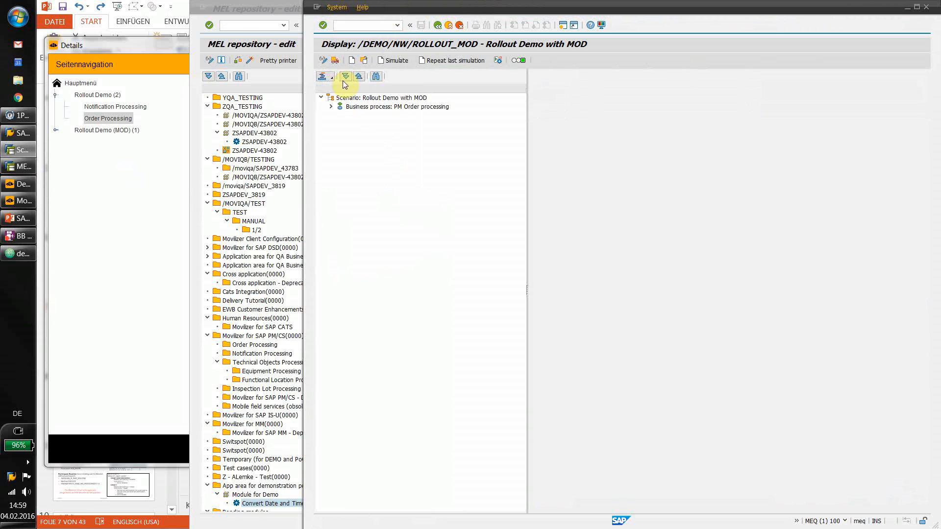
pyautogui.click(396, 106)
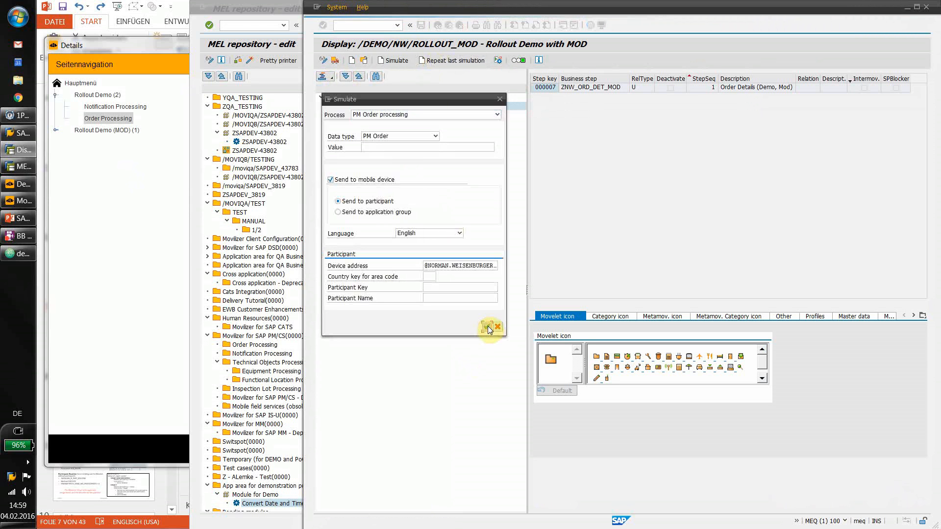
pyautogui.click(486, 327)
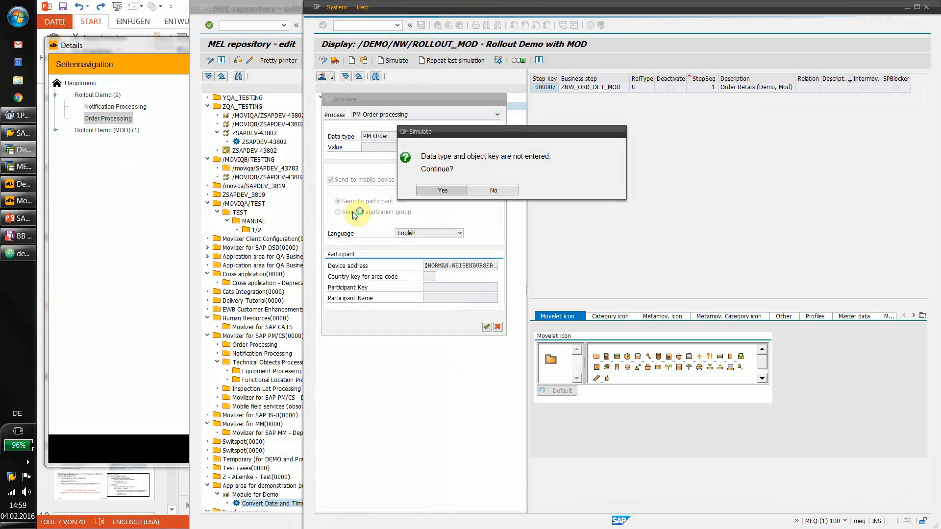
pyautogui.click(441, 190)
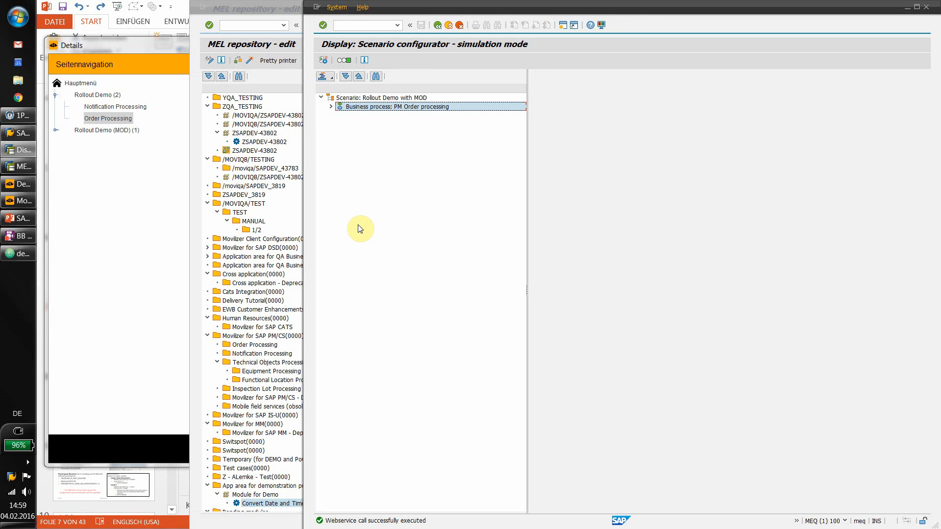
pyautogui.moveTo(91, 91)
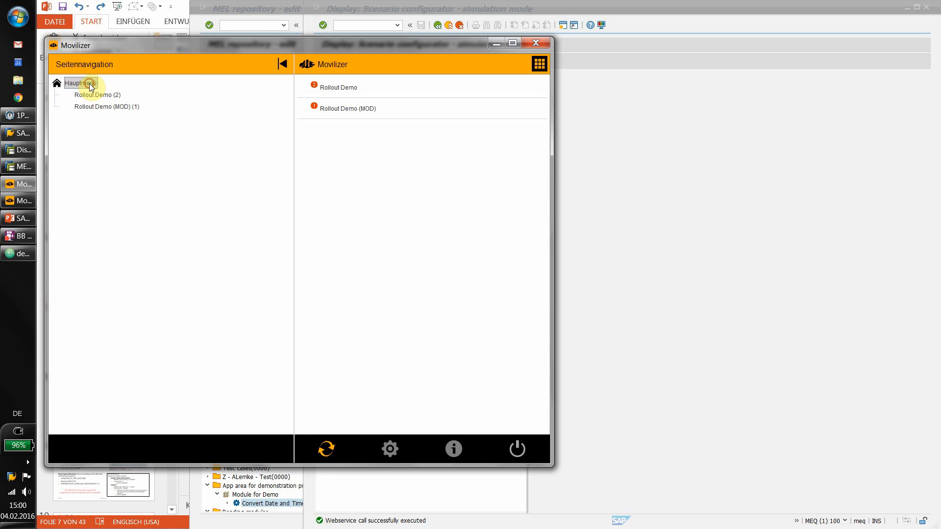
# Sync the Movilizer client and view Rollout Demo (MOD) Order Details with client time 13:01
pyautogui.click(326, 449)
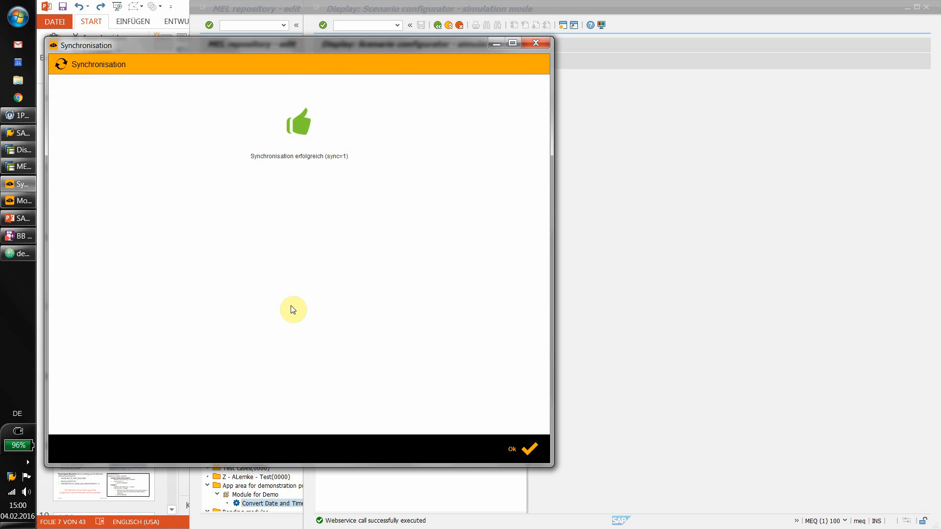
pyautogui.click(523, 449)
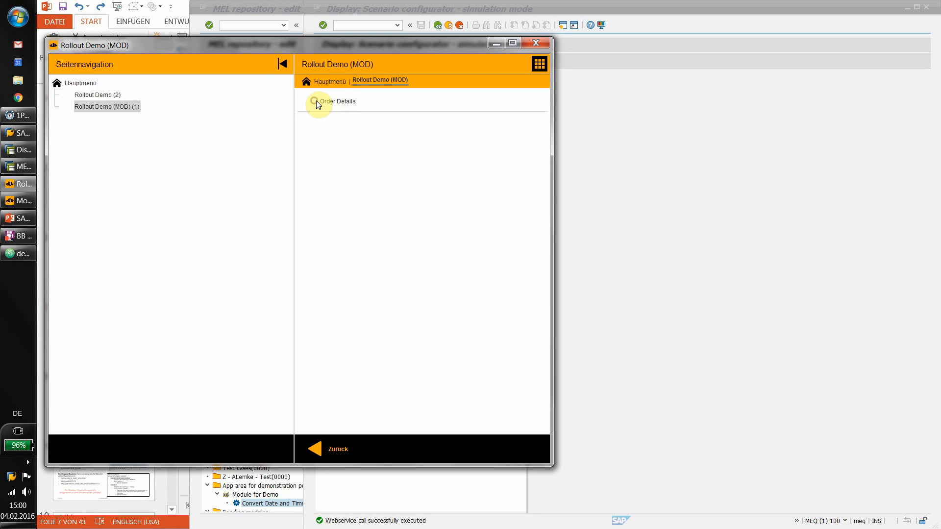
pyautogui.click(337, 100)
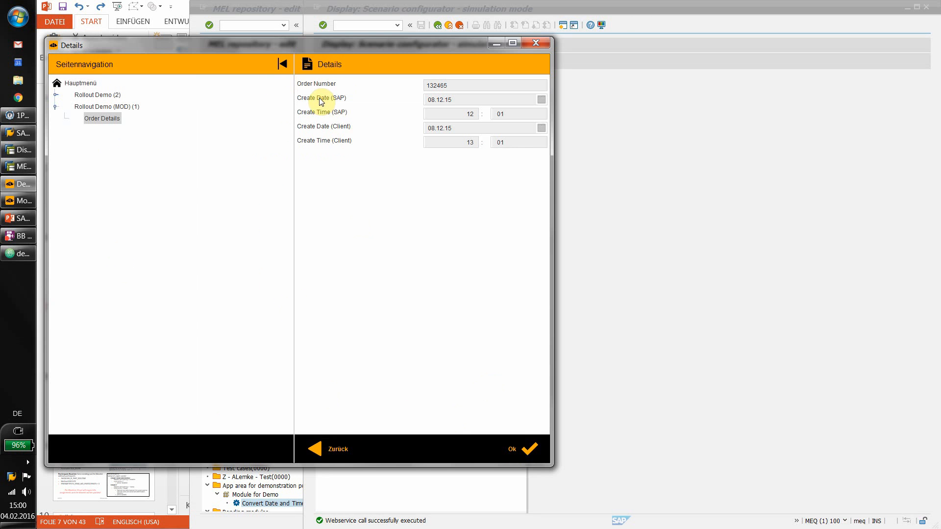
pyautogui.moveTo(472, 155)
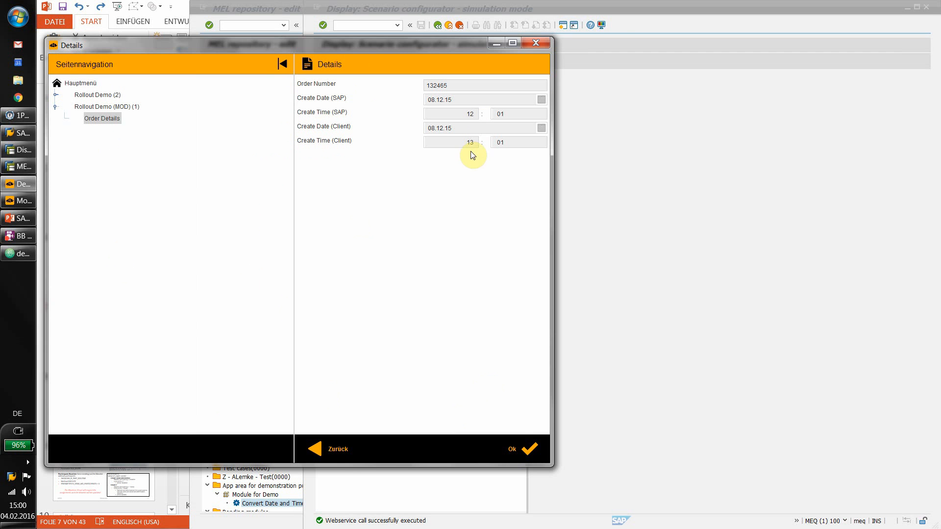
pyautogui.moveTo(426, 143)
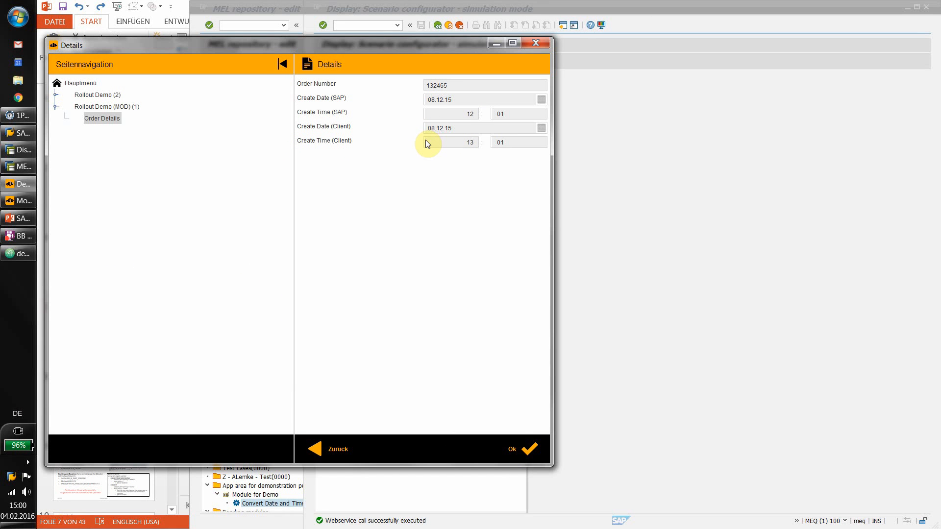
pyautogui.moveTo(420, 124)
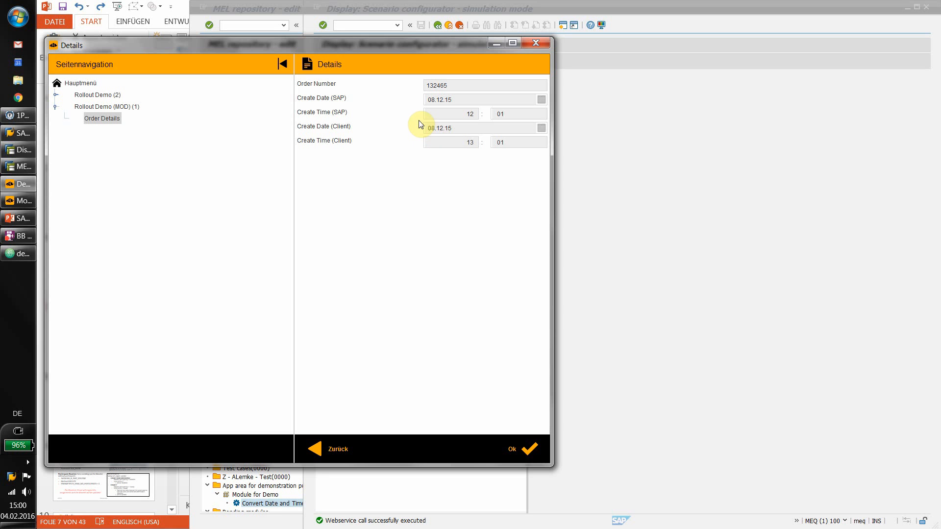
pyautogui.moveTo(443, 123)
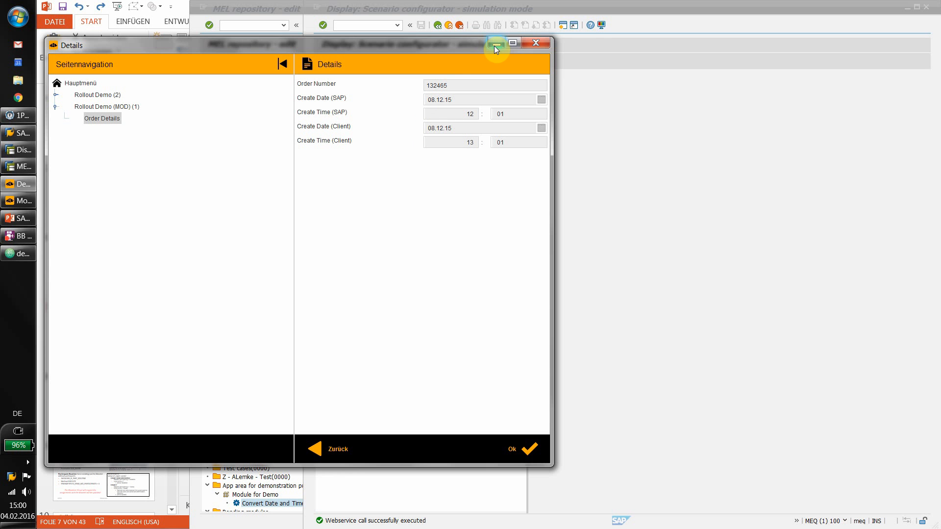
pyautogui.moveTo(495, 42)
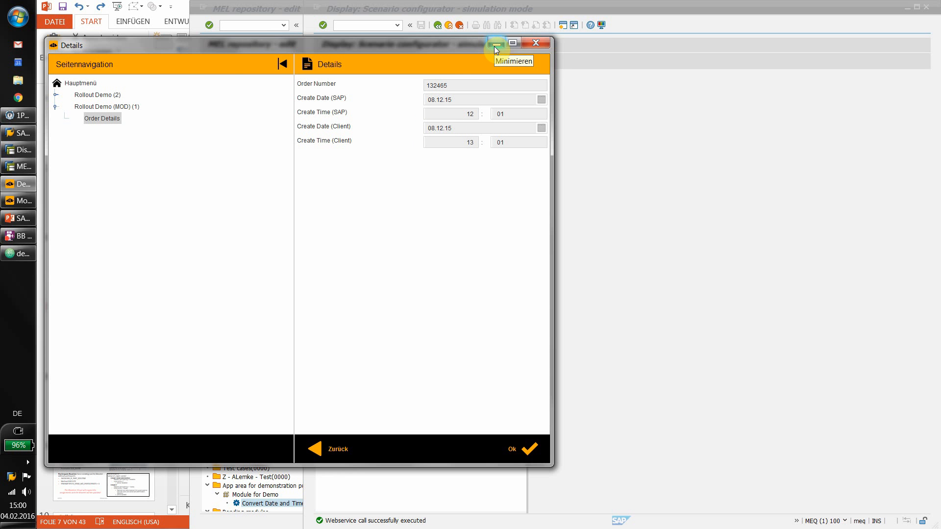